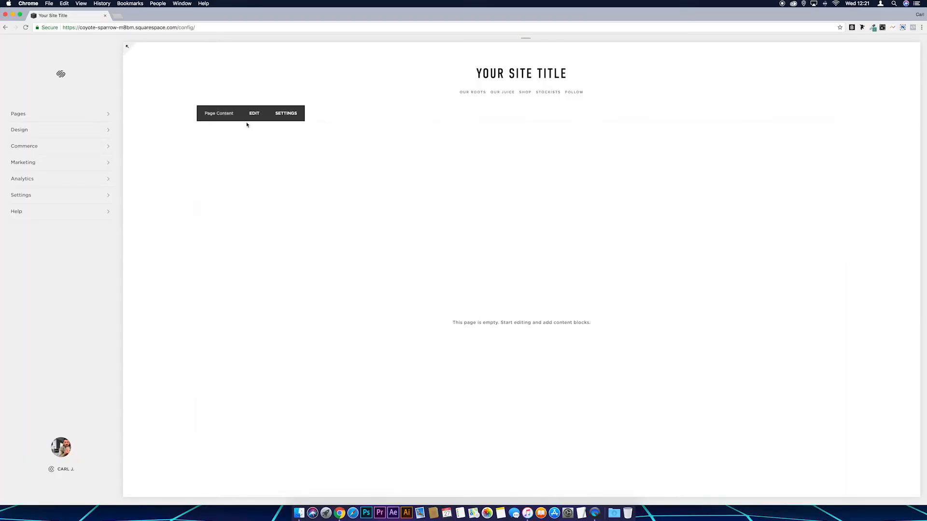
Start editing the empty page content and insert a Code block
left_click(253, 113)
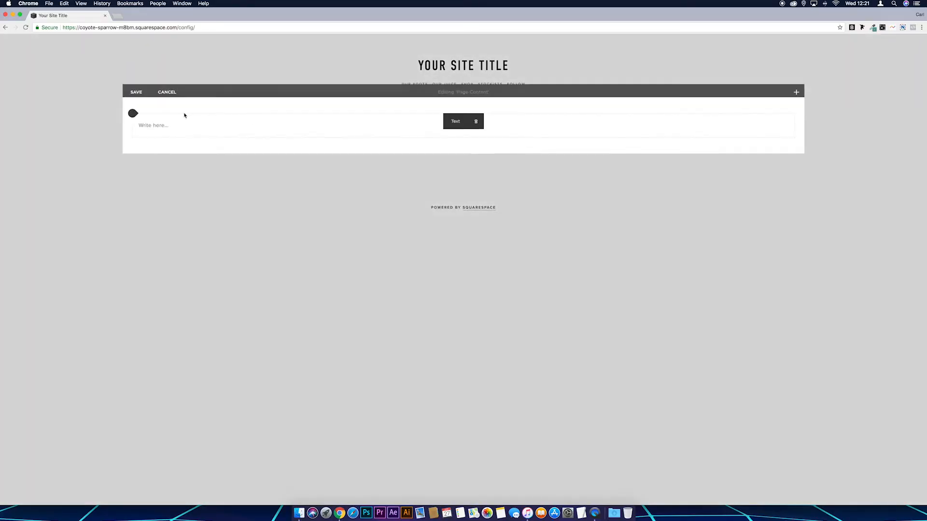
left_click(796, 92)
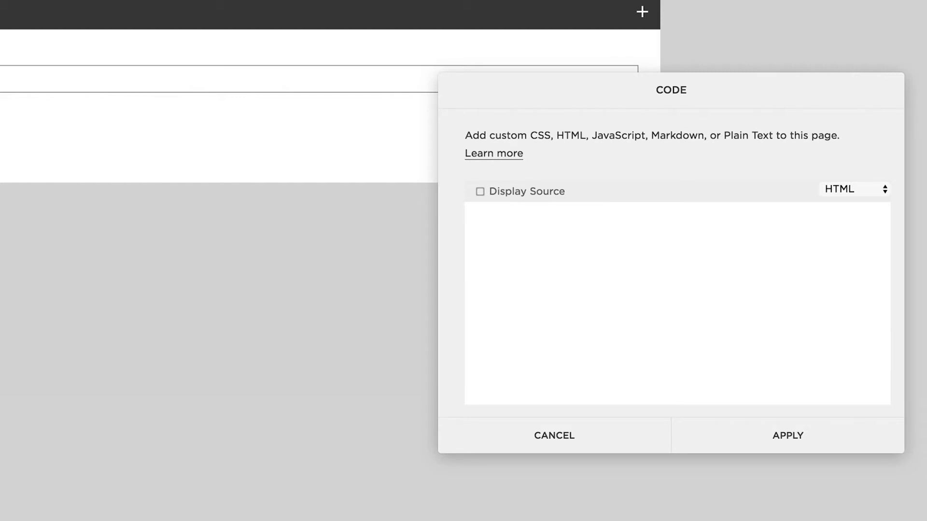
Enter 'Hover Over The Icon' followed by a <div id="hover-div"> container
type("Hover")
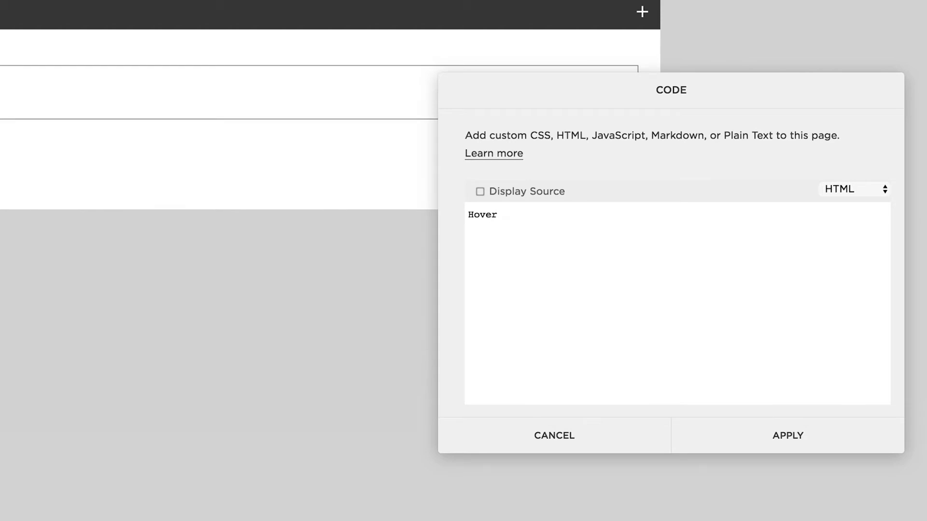
type("Over The I")
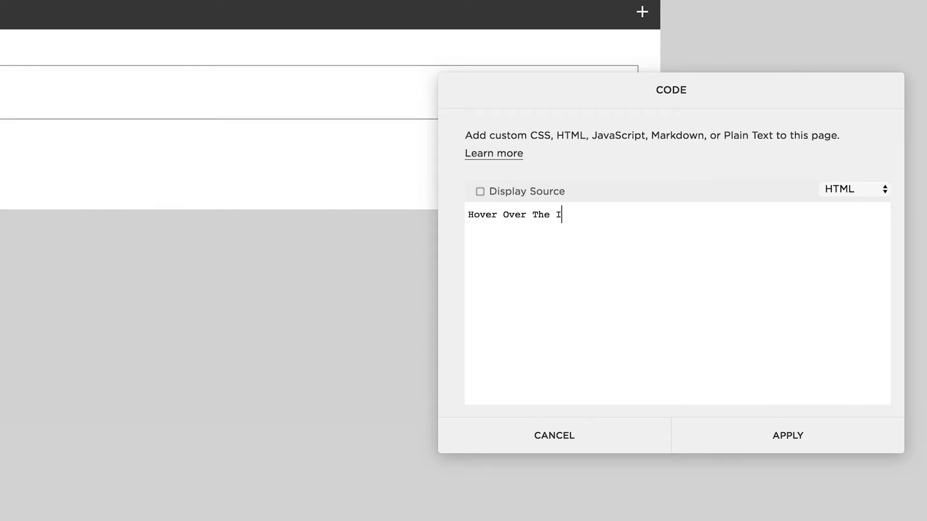
type("con <")
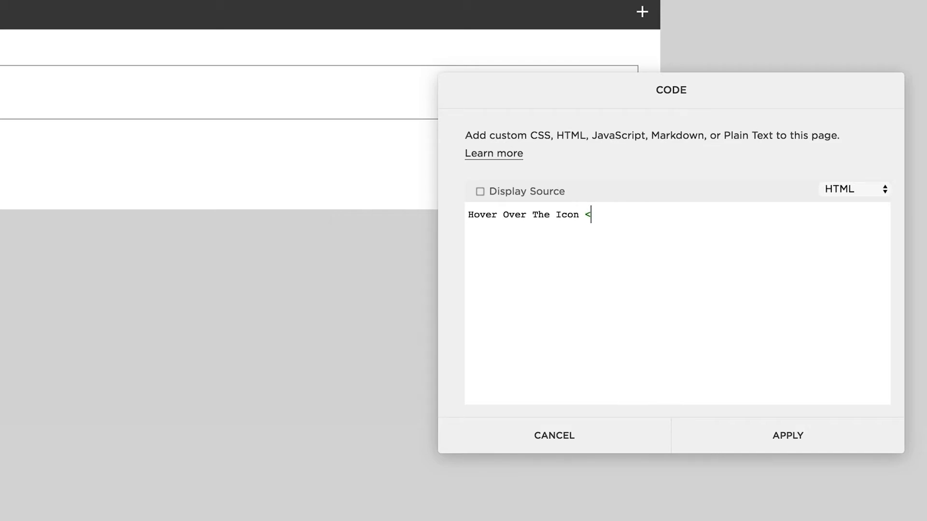
type("div id")
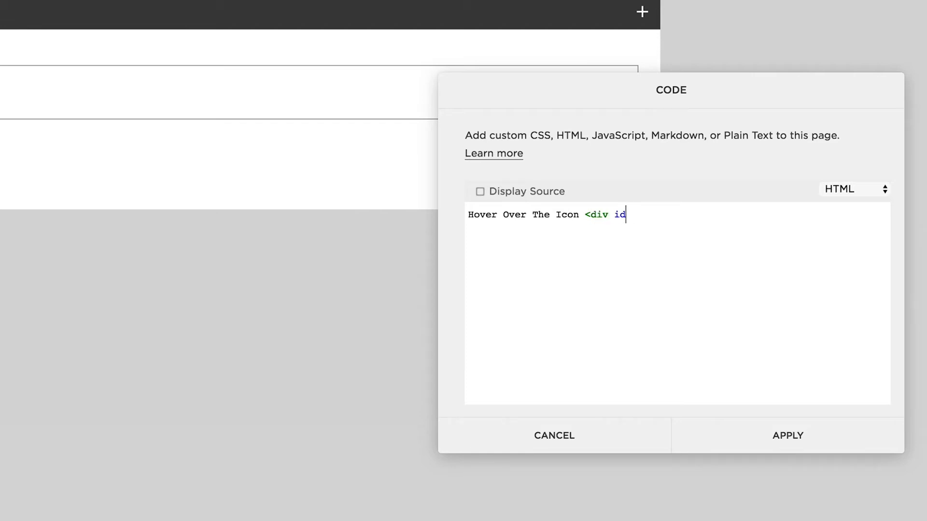
type("=\"")
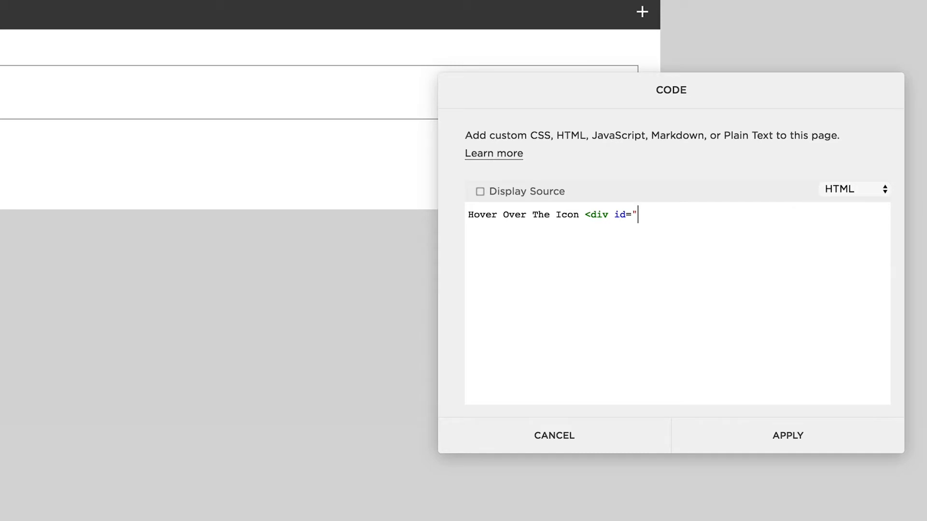
type("hover")
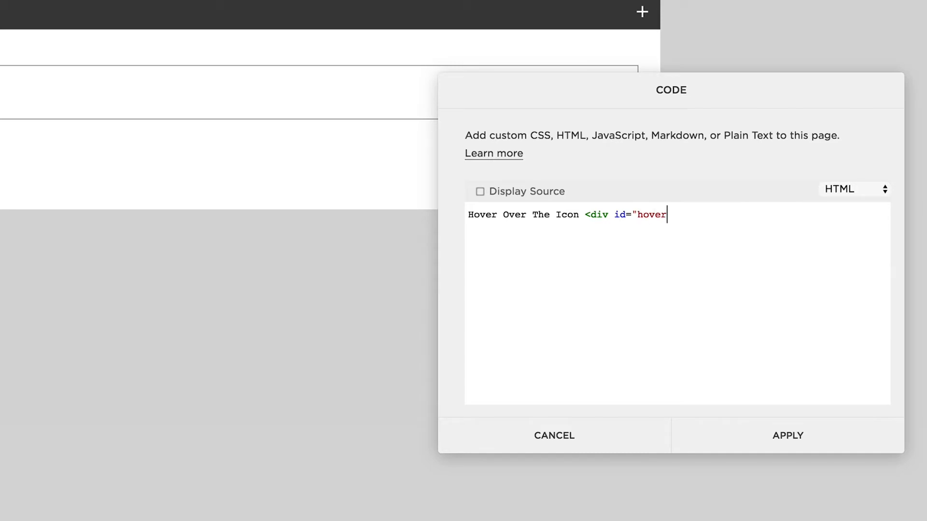
type("-di")
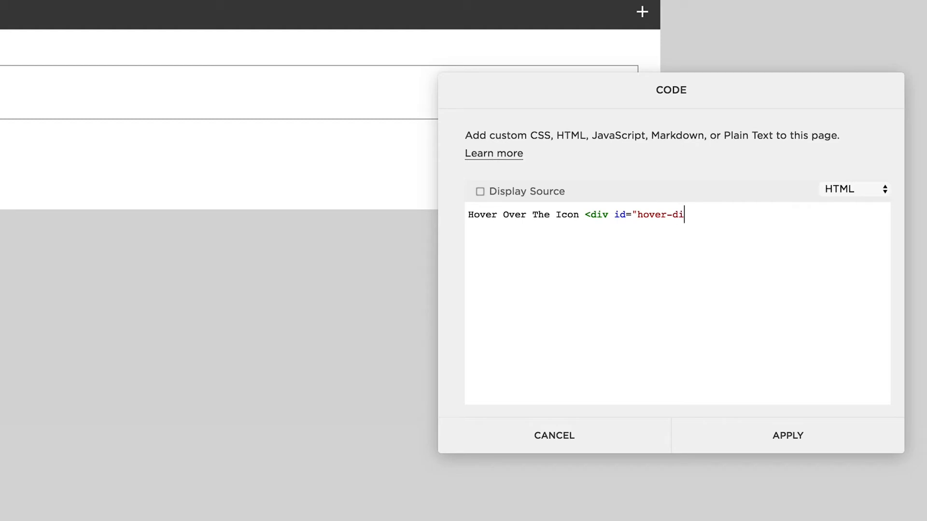
type("v\">")
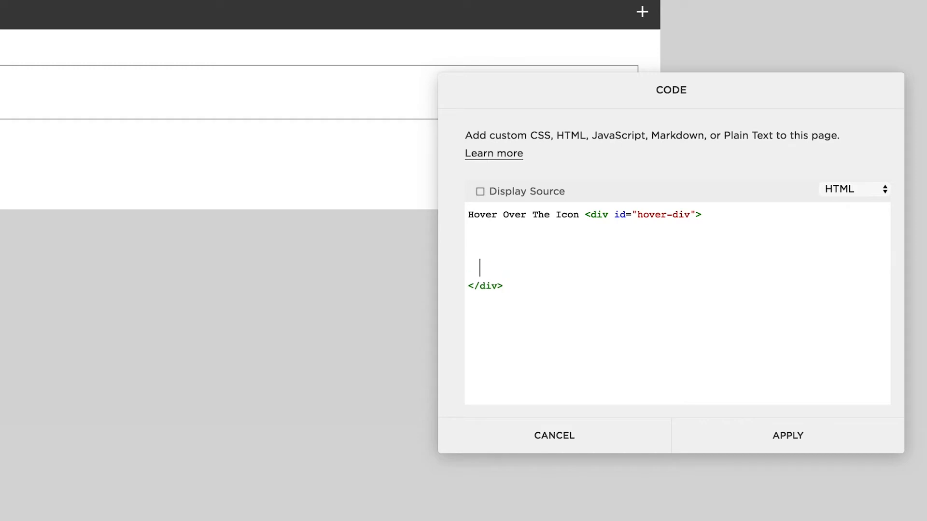
Insert <span id="hover-element"></span> inside hover-div, with tags on separate lines
key("enter")
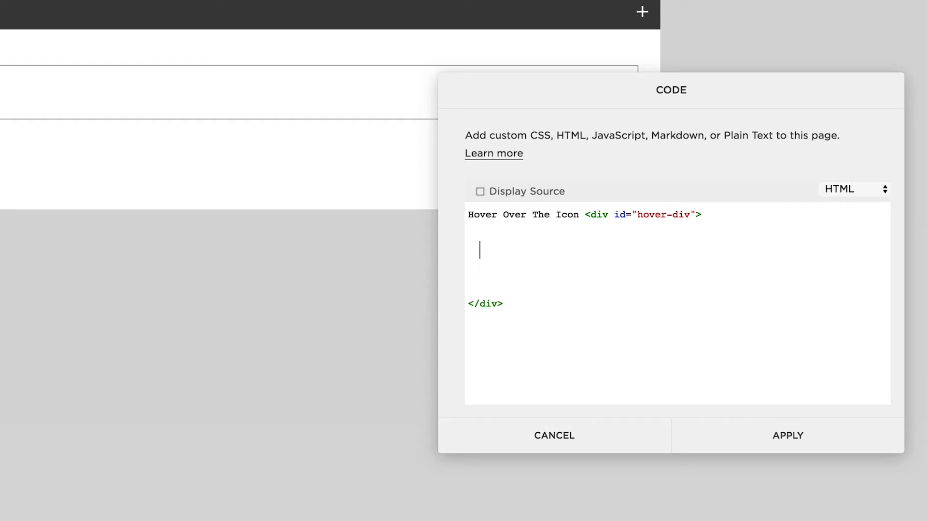
type("<")
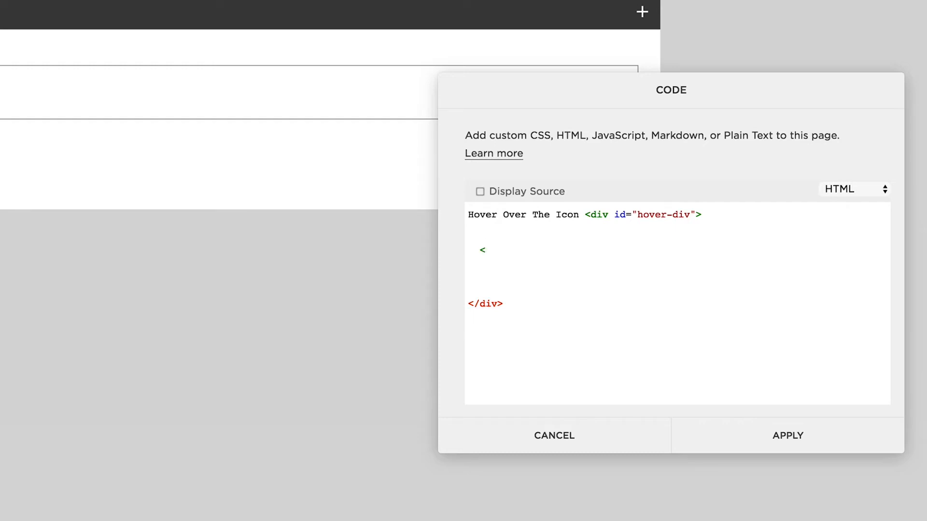
type("span")
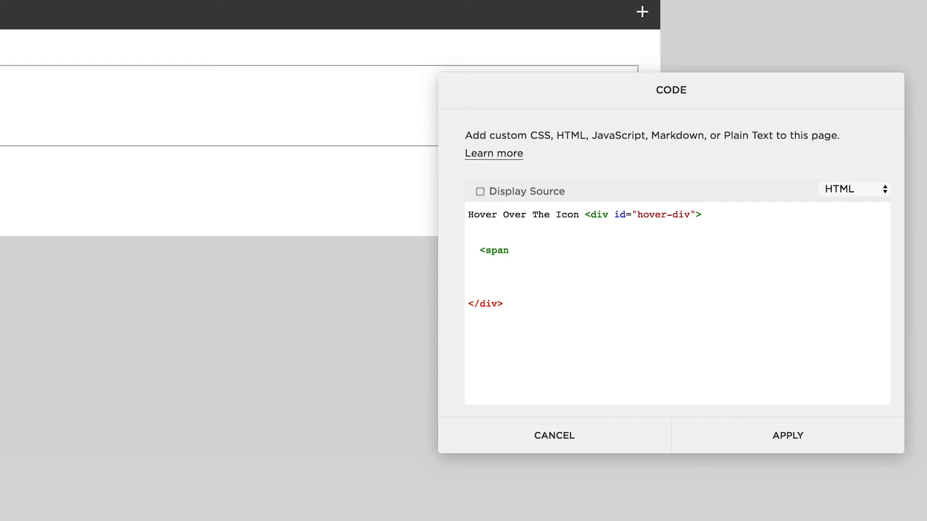
type("id")
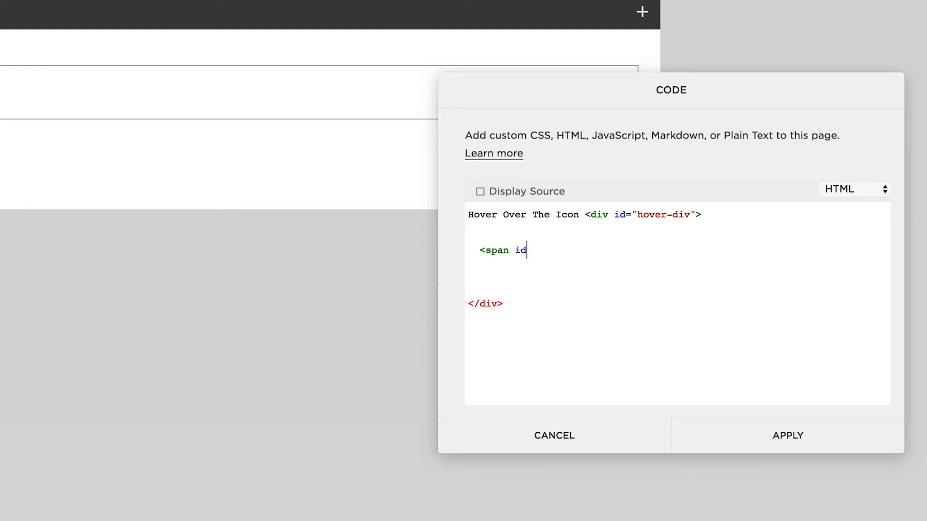
type("=")
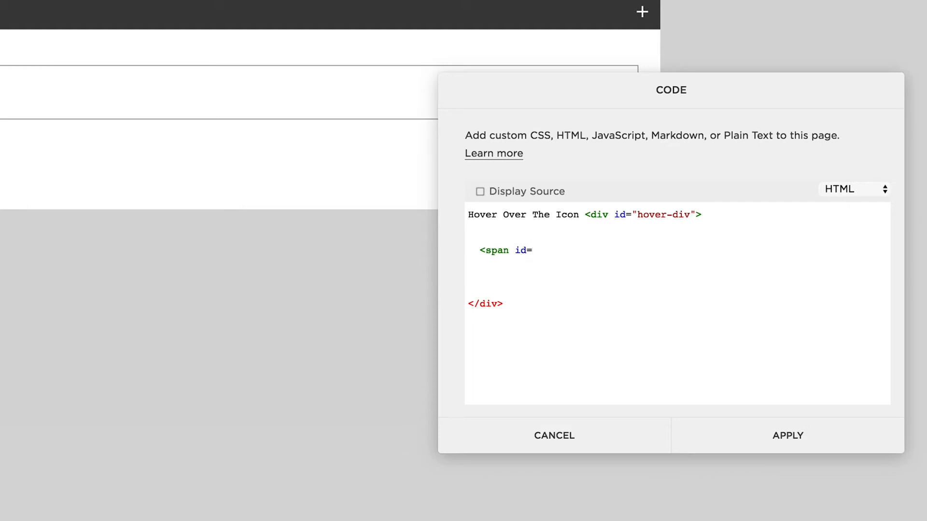
type("\"")
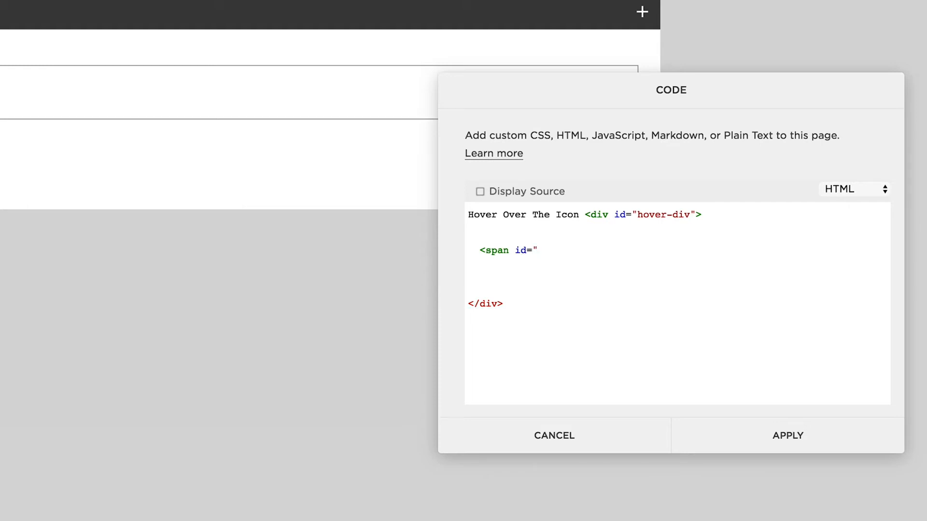
type("hov")
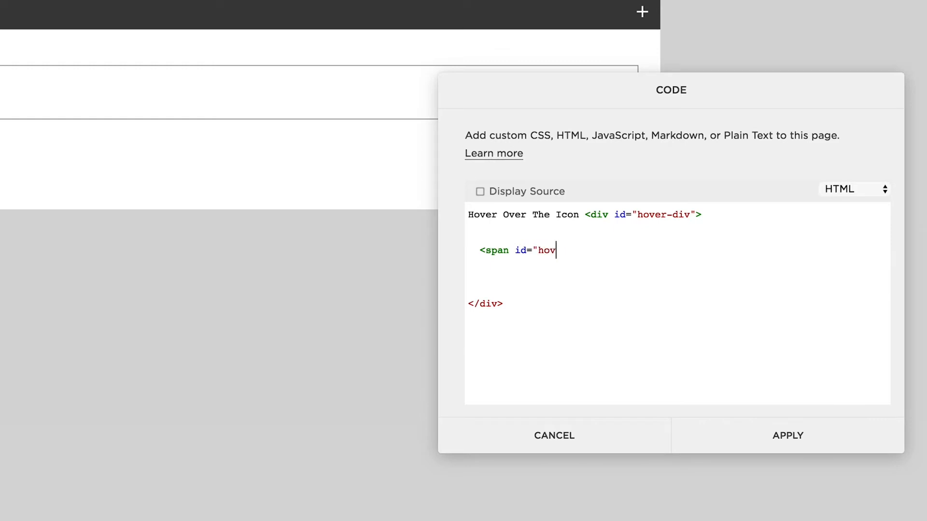
type("er-")
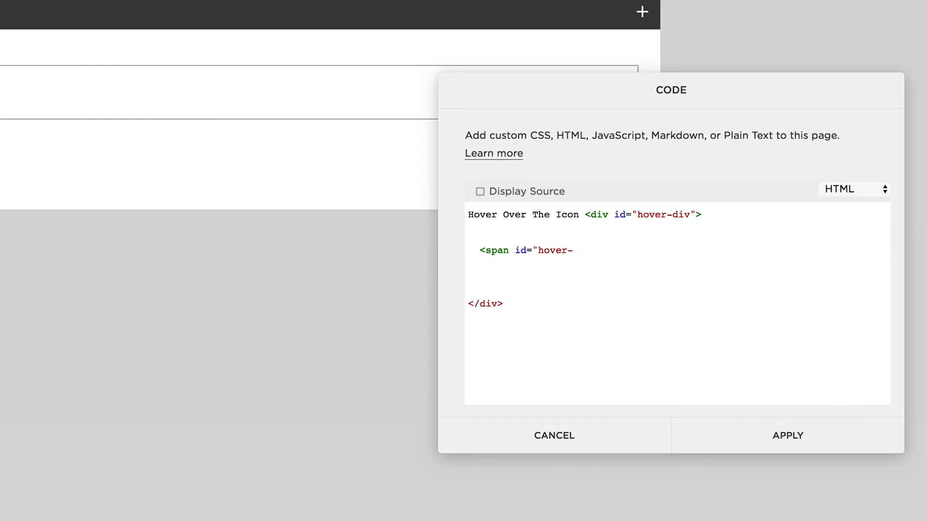
type("element\"")
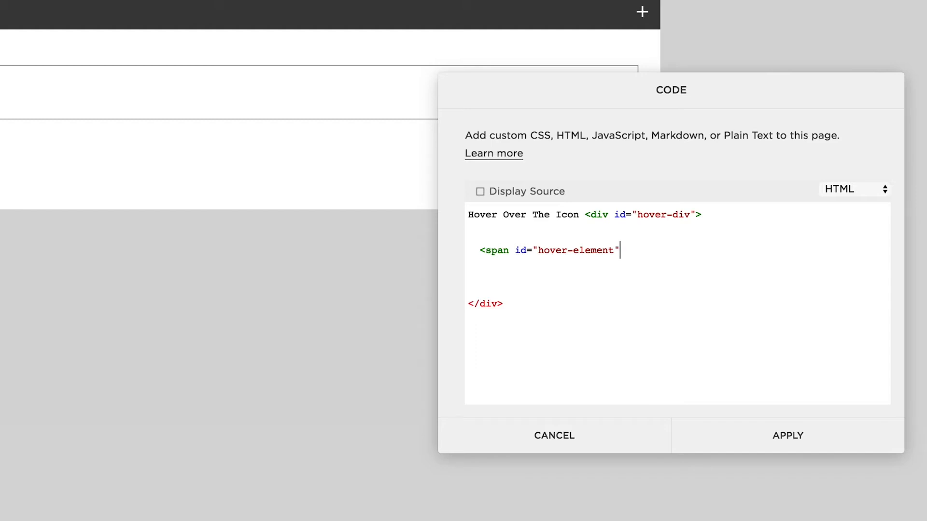
type("></span>")
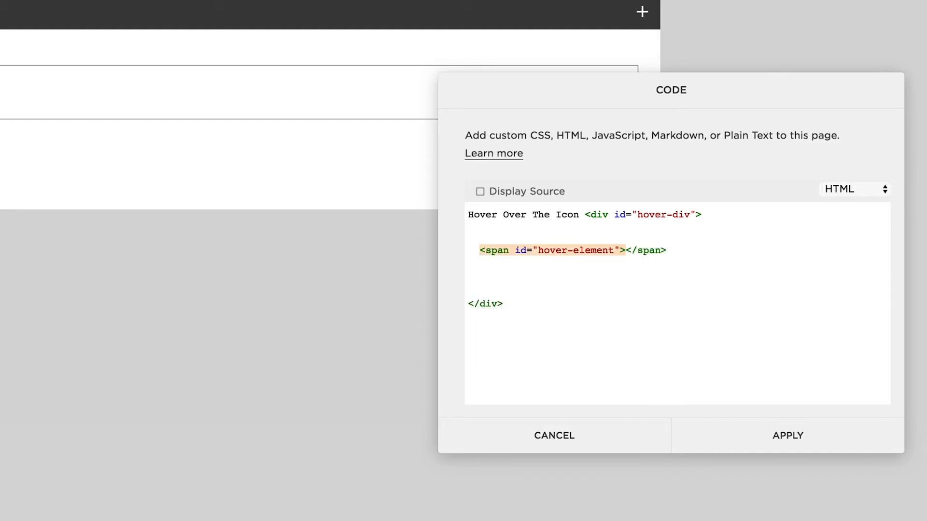
key("Enter")
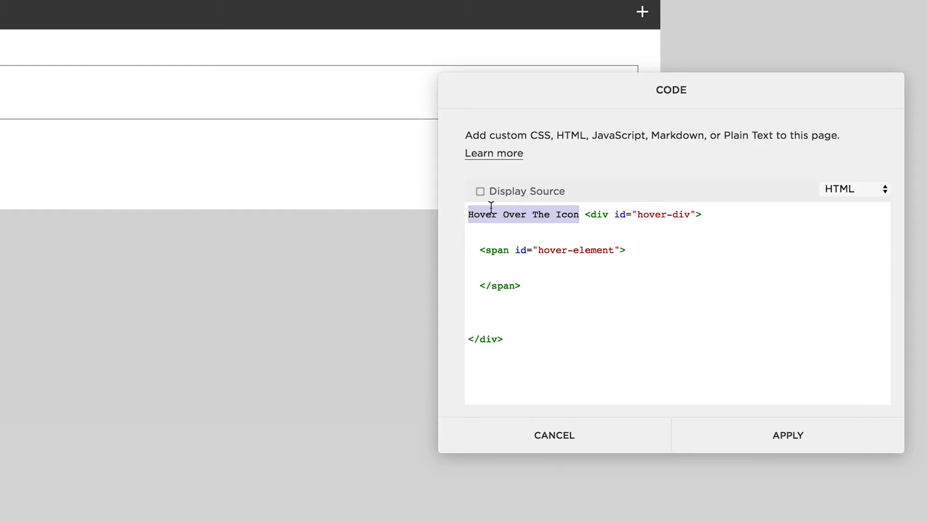
mouse_move(547, 219)
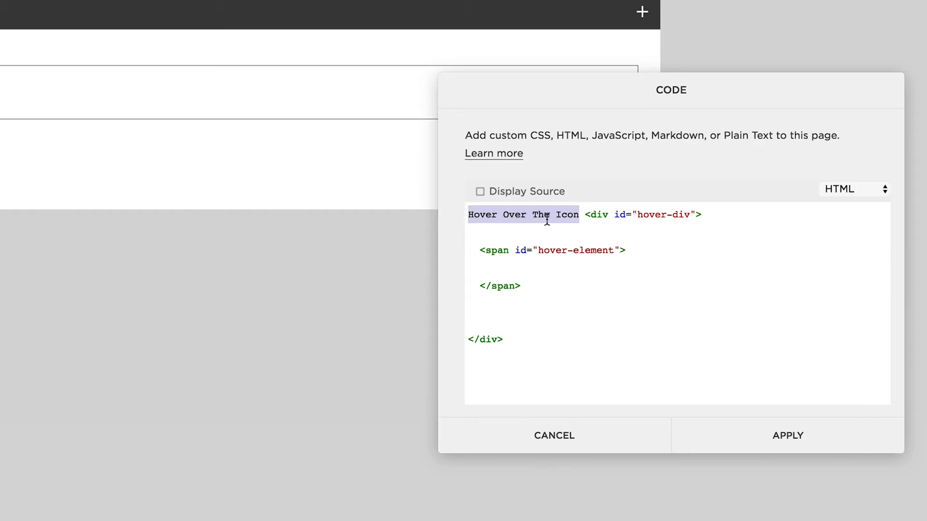
Retype 'Hover Over The Icon' and place the caret inside the hover-element span
left_click(727, 220)
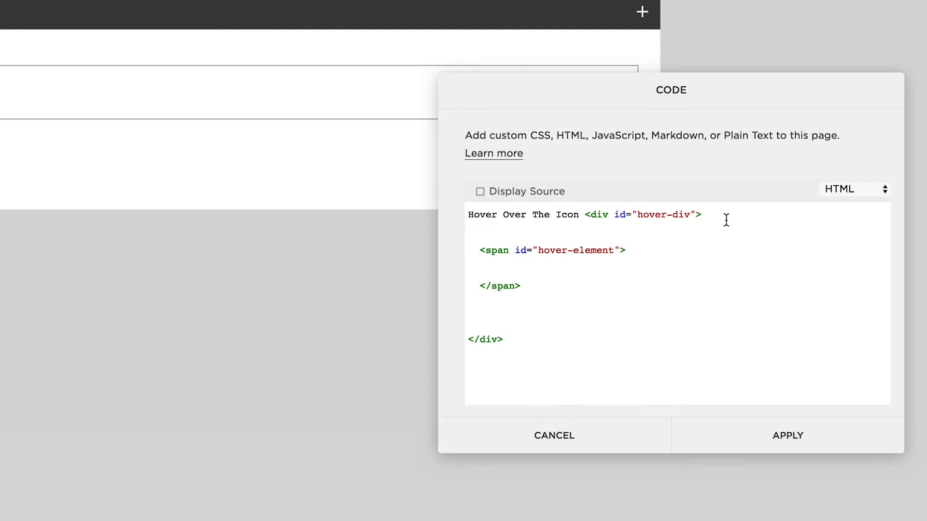
type("Hover Over The Icon")
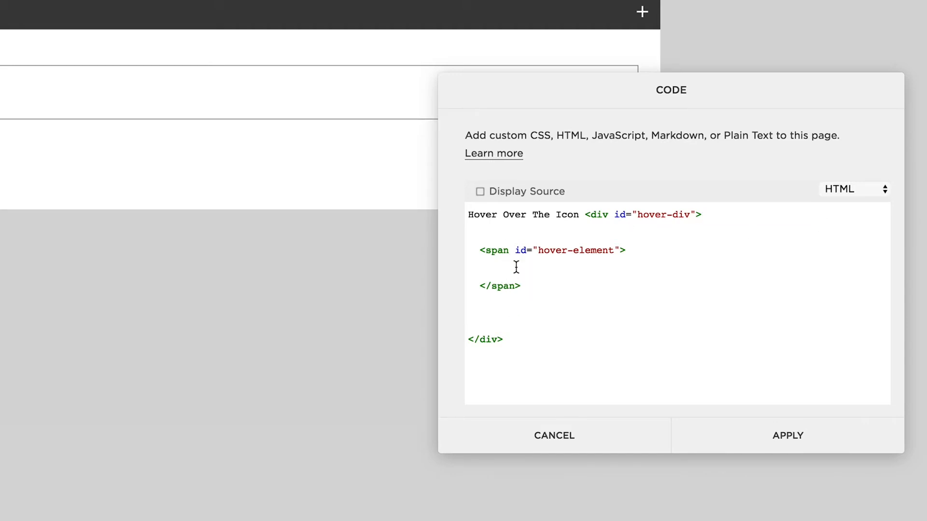
left_click(481, 267)
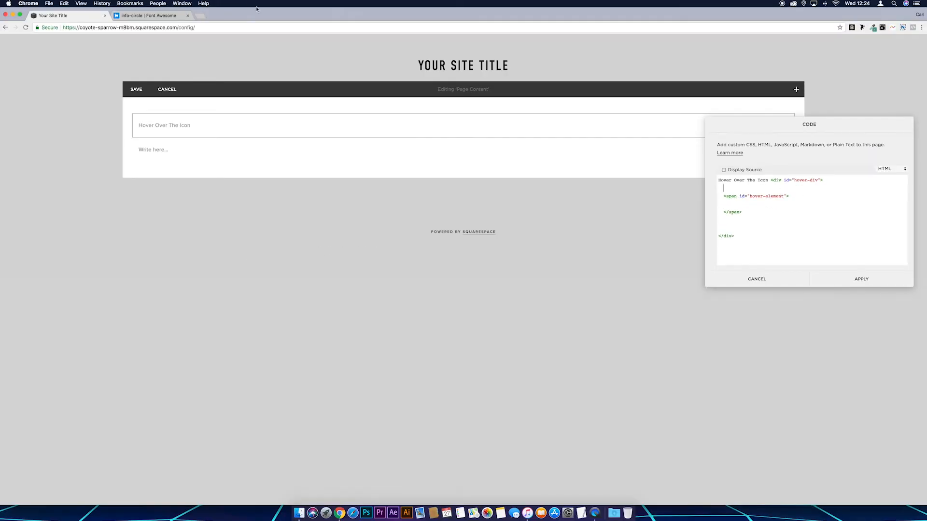
left_click(151, 16)
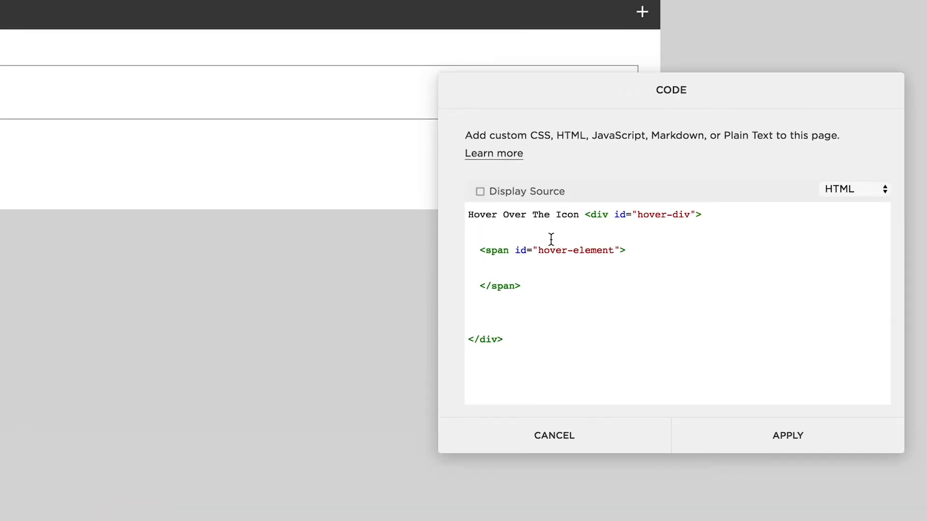
mouse_move(672, 231)
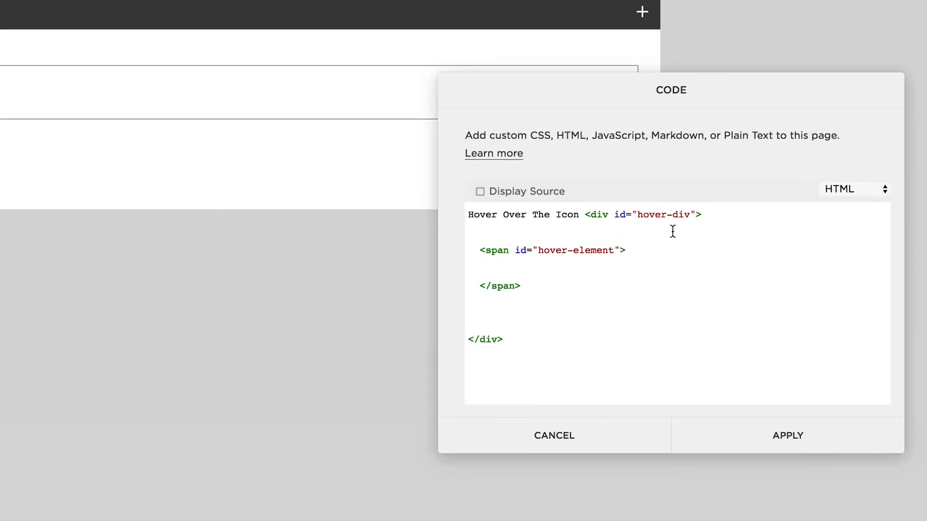
Add the <i class="fas fa-info-circle"></i> icon tag below the div tag
left_click(481, 231)
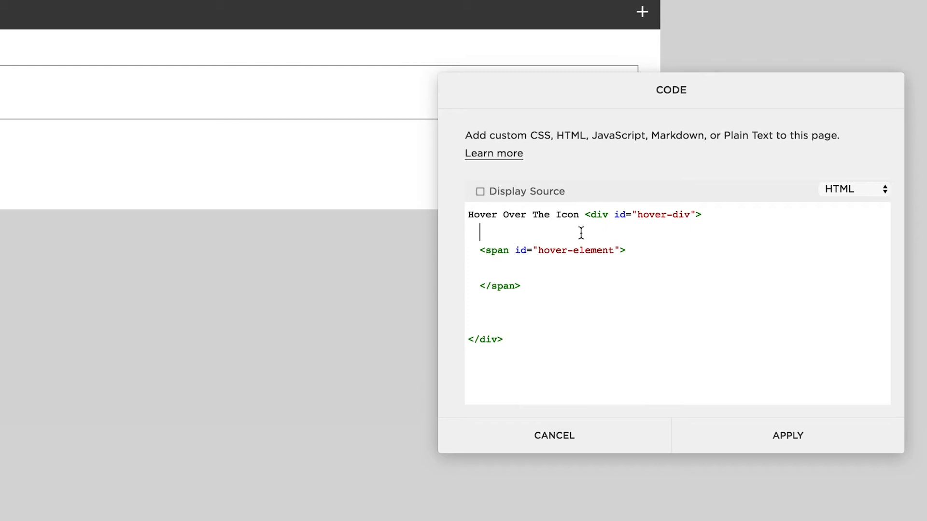
type("<i class=\"fas fa-info-circle\"></i>")
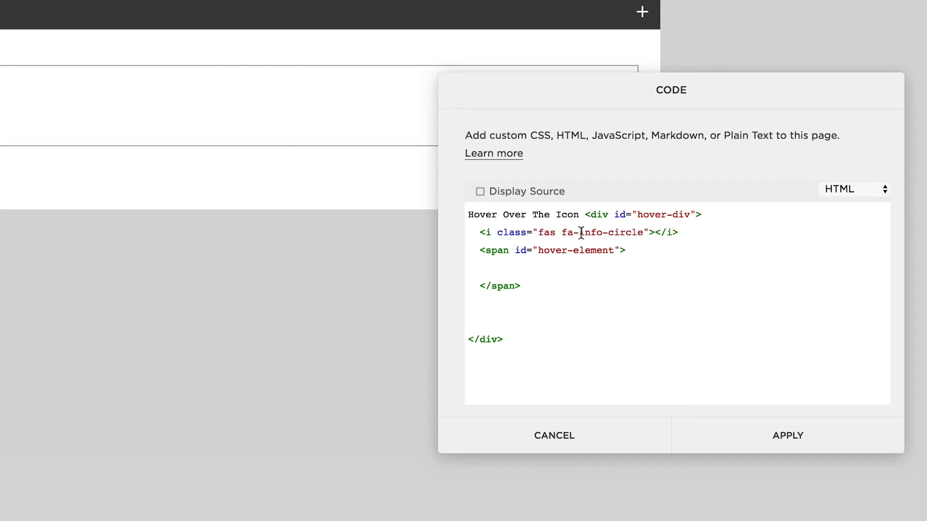
left_click(787, 435)
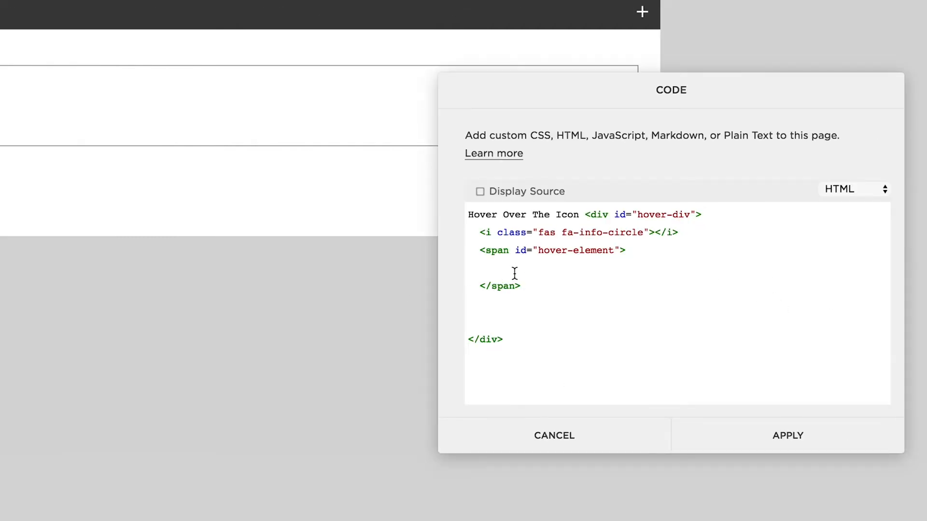
Type '...and this text will be revealed!!' inside the span and apply the code
left_click(480, 268)
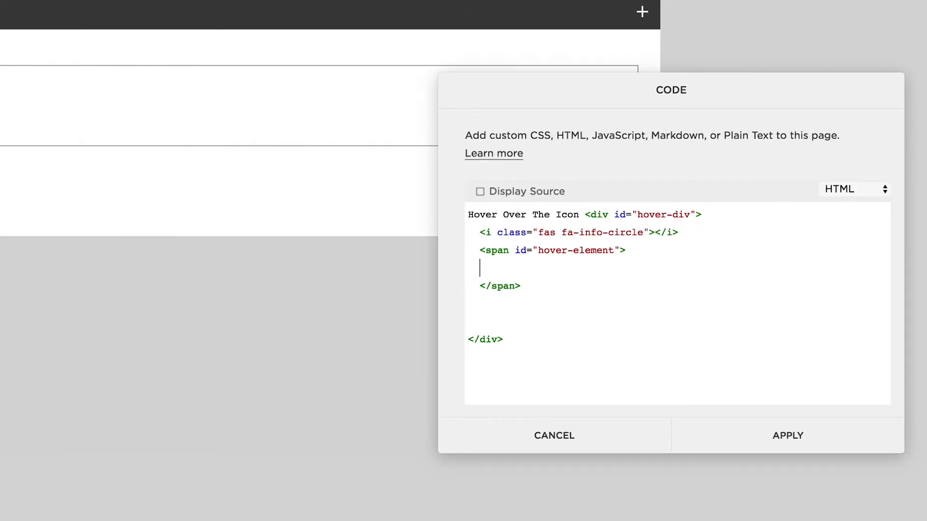
type("...and th")
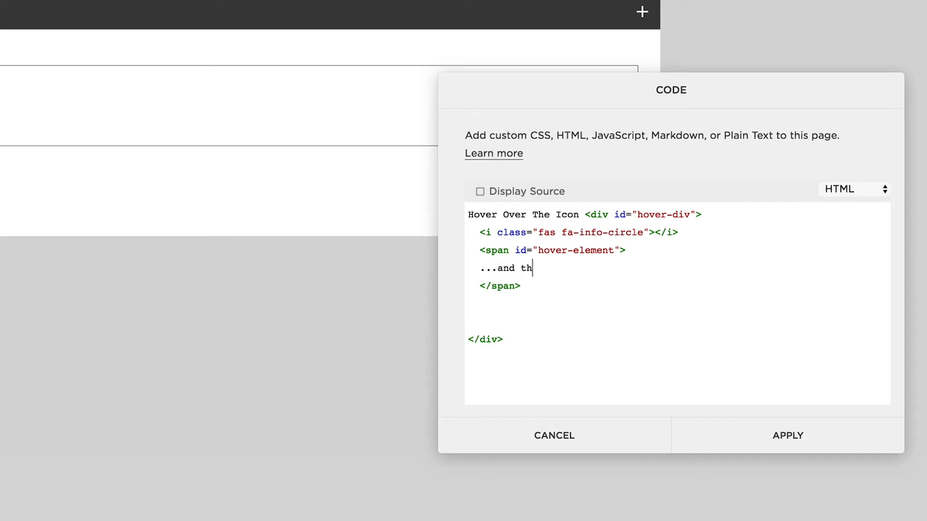
type("is text")
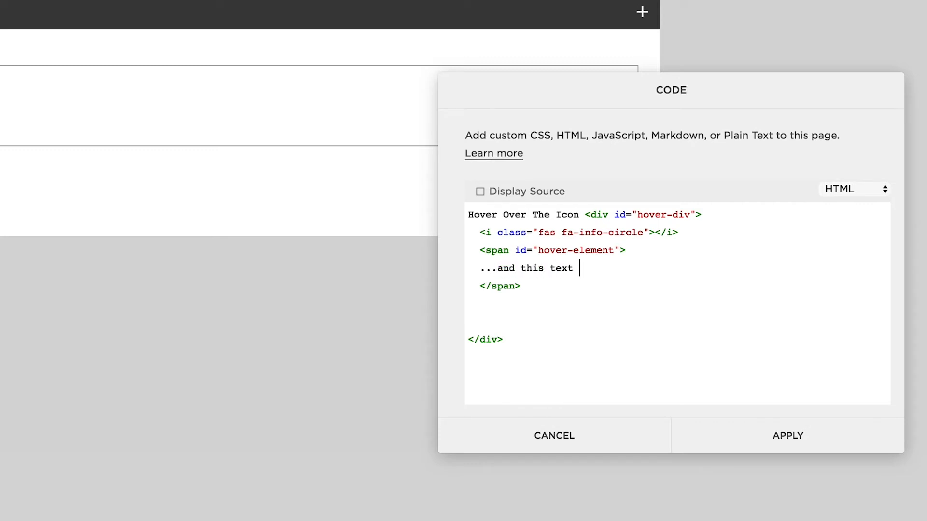
type("will be r")
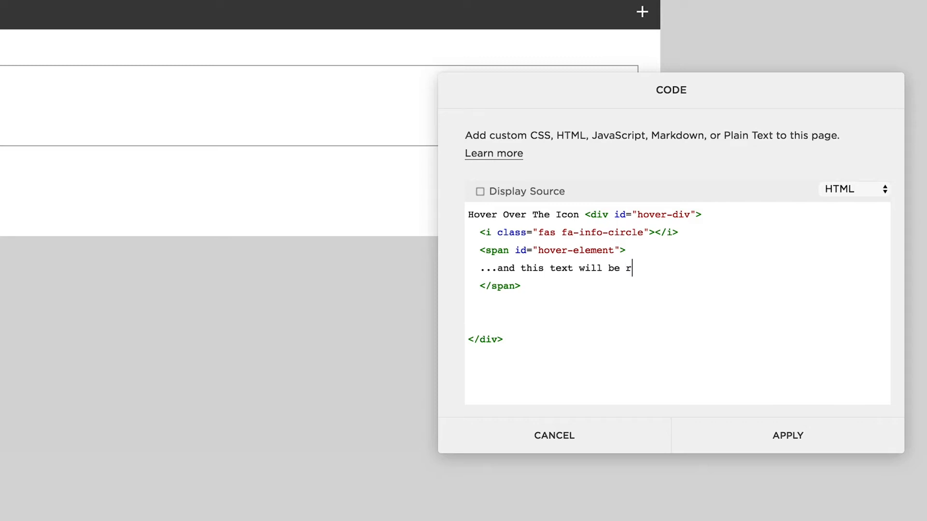
type("eveale")
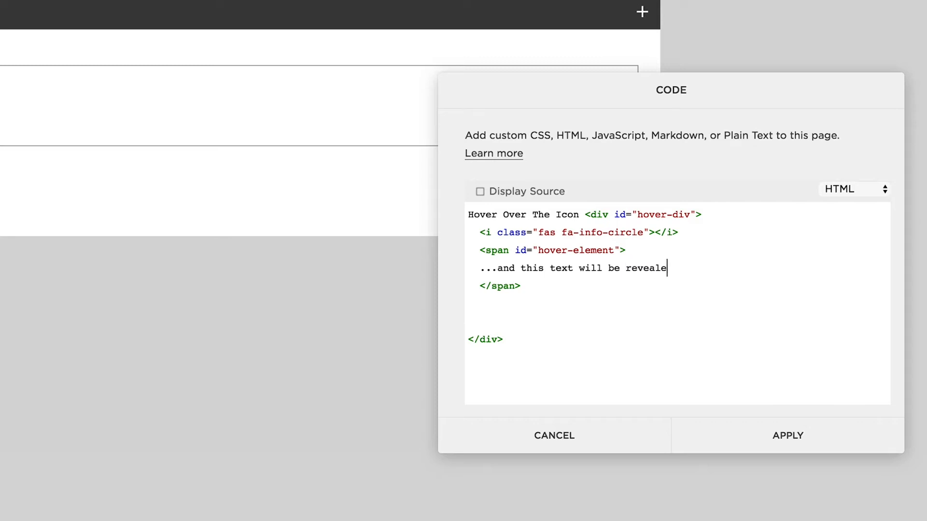
type("!!")
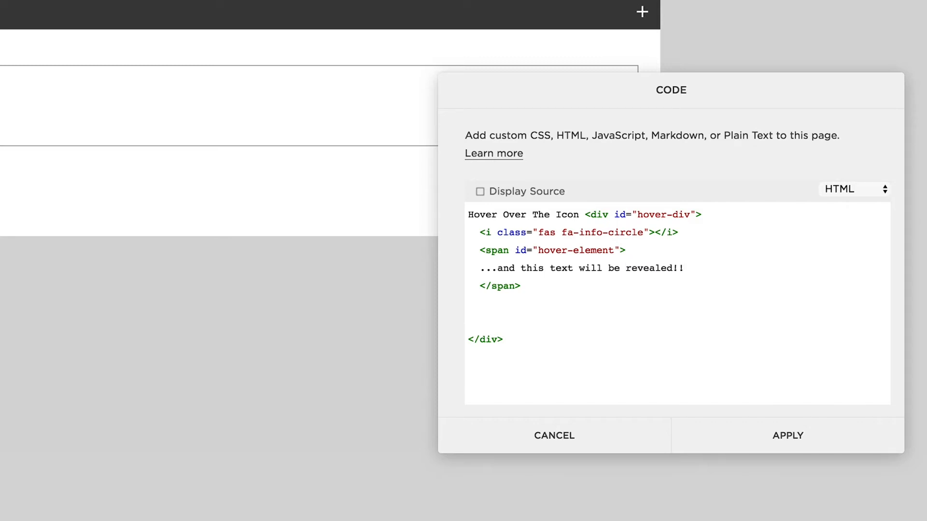
left_click(683, 269)
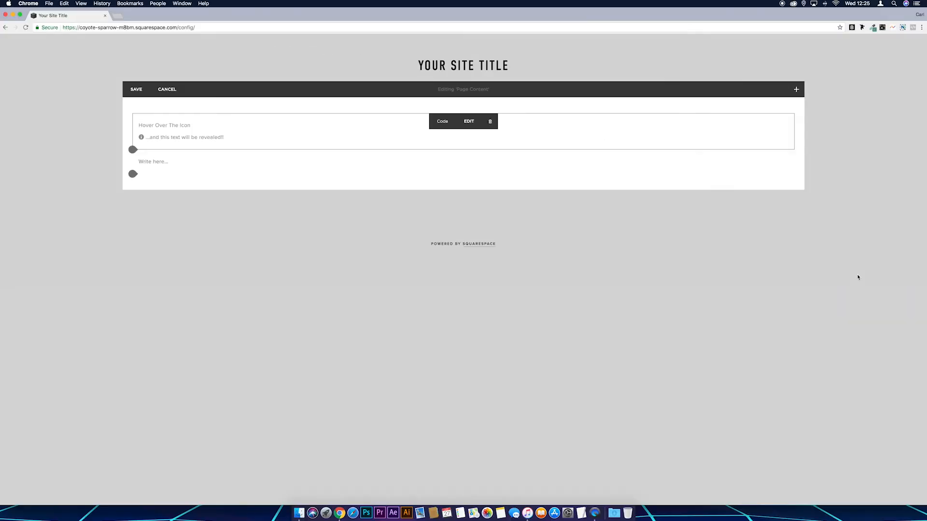
Reopen the Code block editor to view its applied HTML
left_click(136, 90)
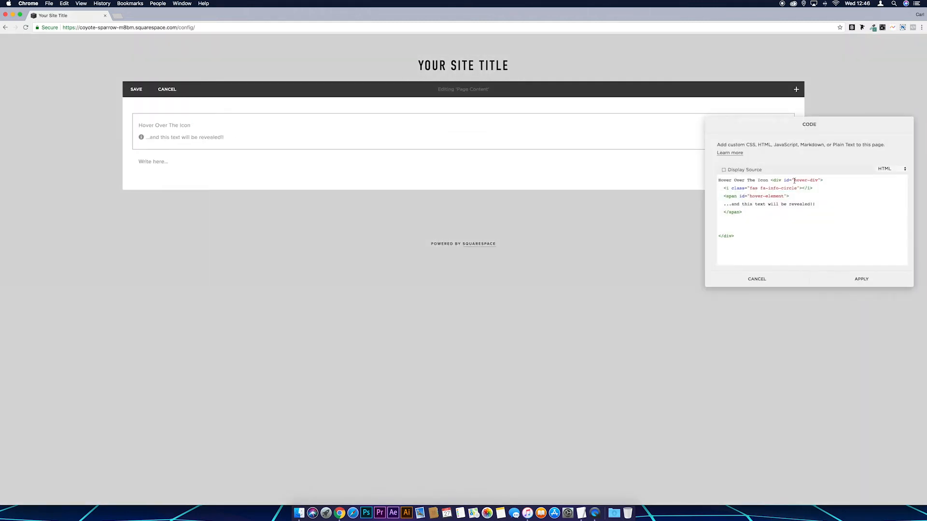
Highlight the hover-div and hover-element ids, then cancel out of the code editor
double_click(806, 179)
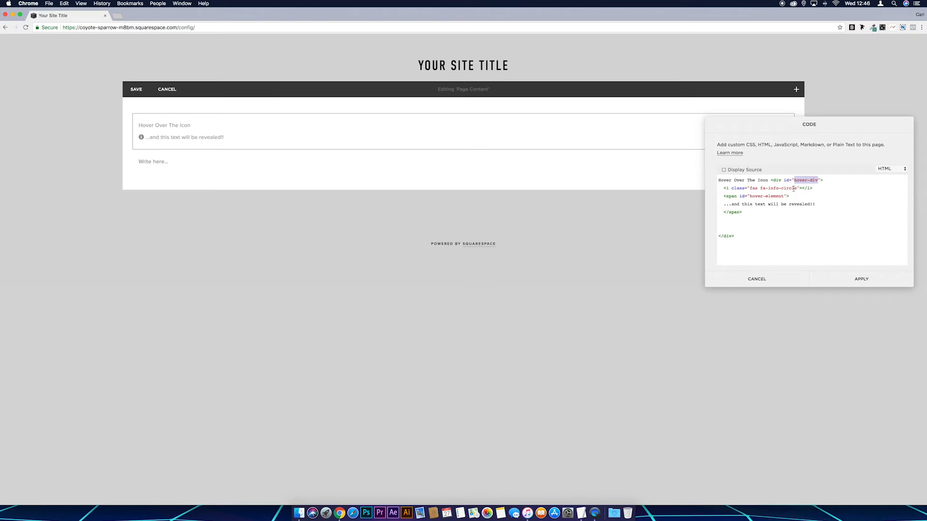
double_click(765, 195)
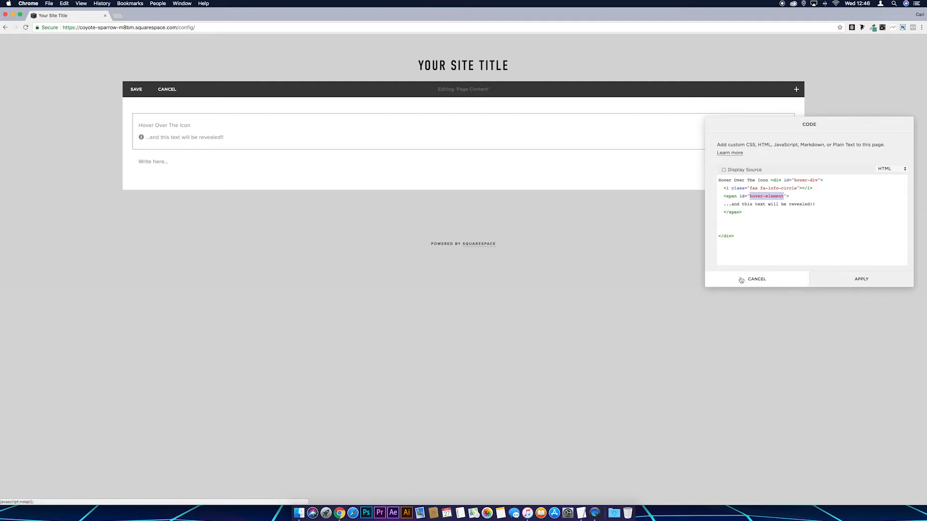
left_click(756, 278)
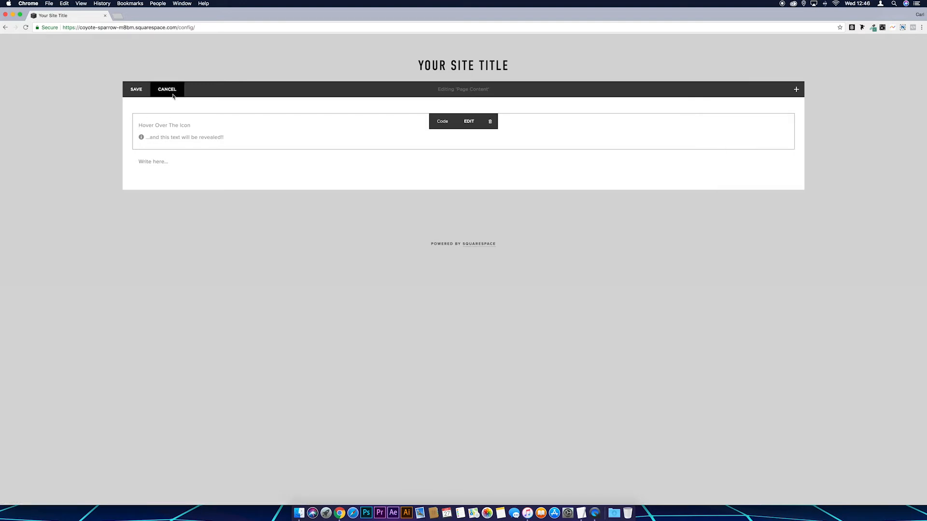
Exit page editing and open Design > Custom CSS
left_click(167, 90)
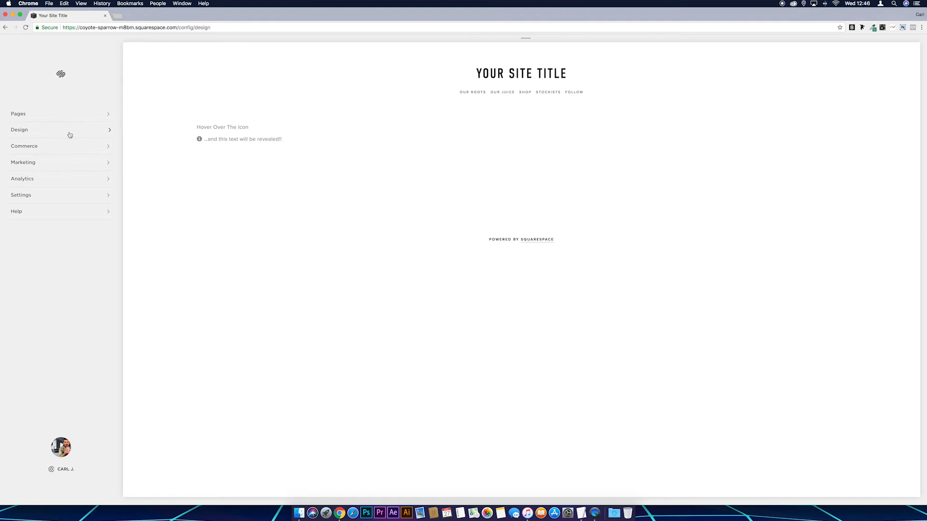
left_click(58, 129)
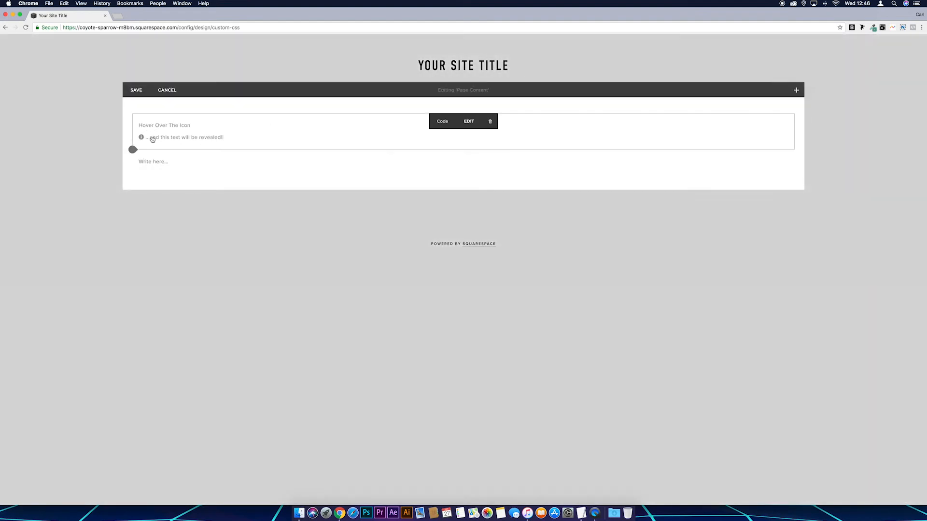
left_click(442, 121)
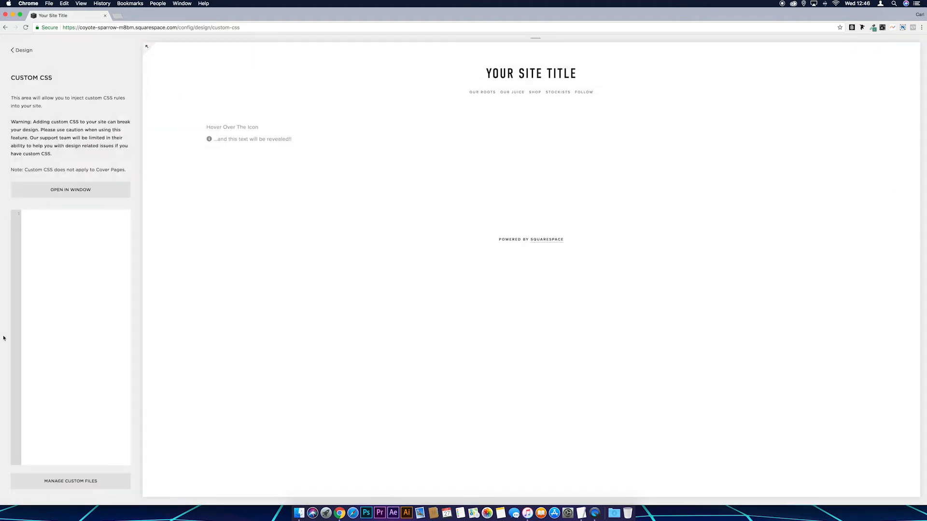
Add the rule #hover-element { display: none } and confirm the text is hidden
left_click(70, 215)
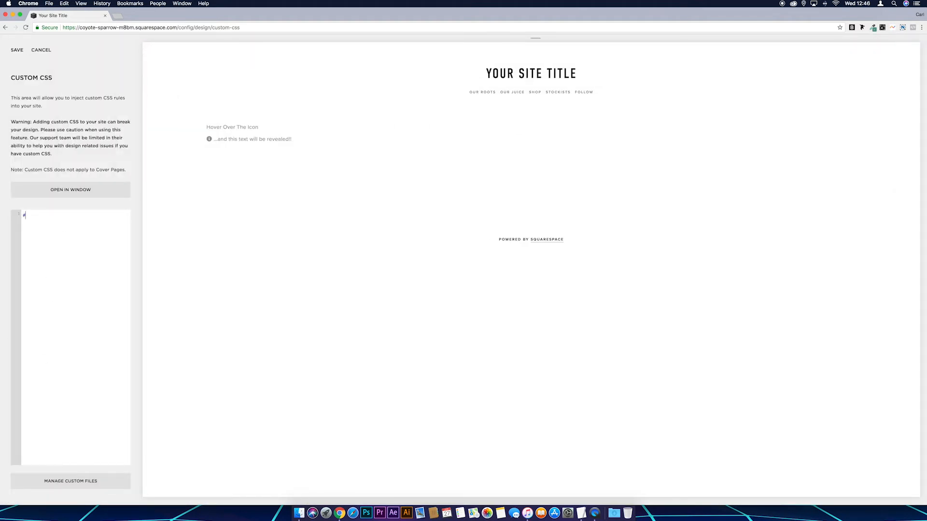
type("#hover-eleme")
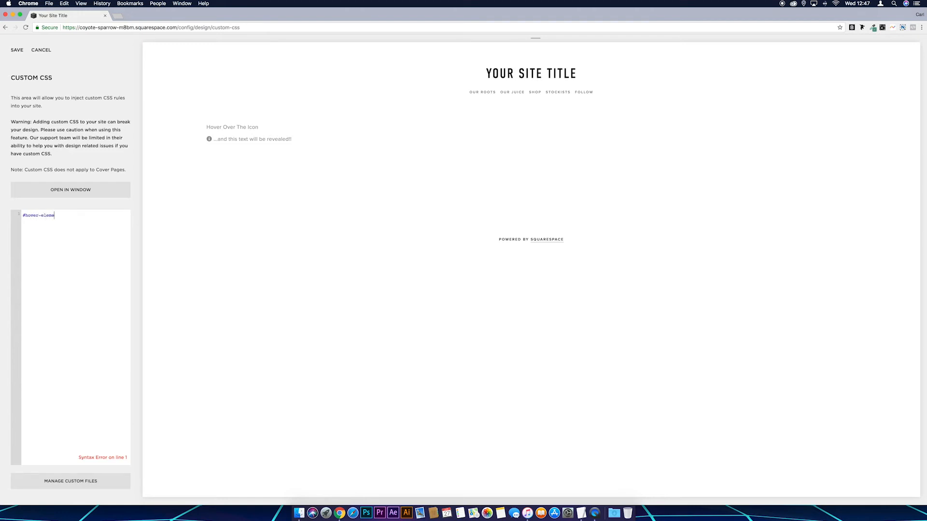
type("nt")
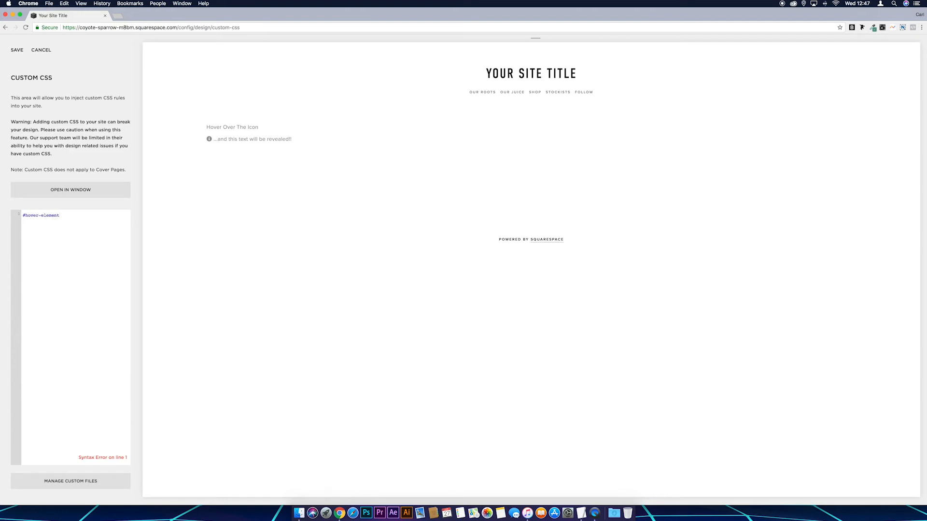
type("{}")
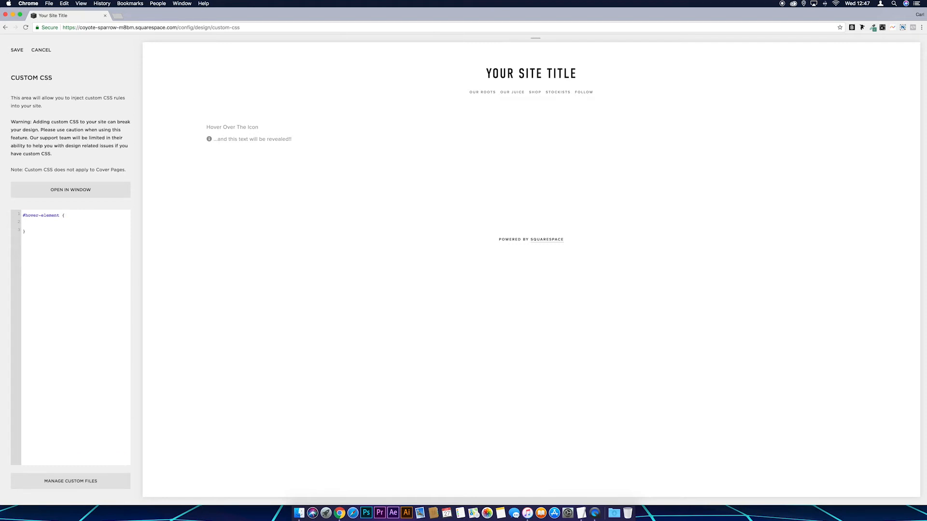
type("displ")
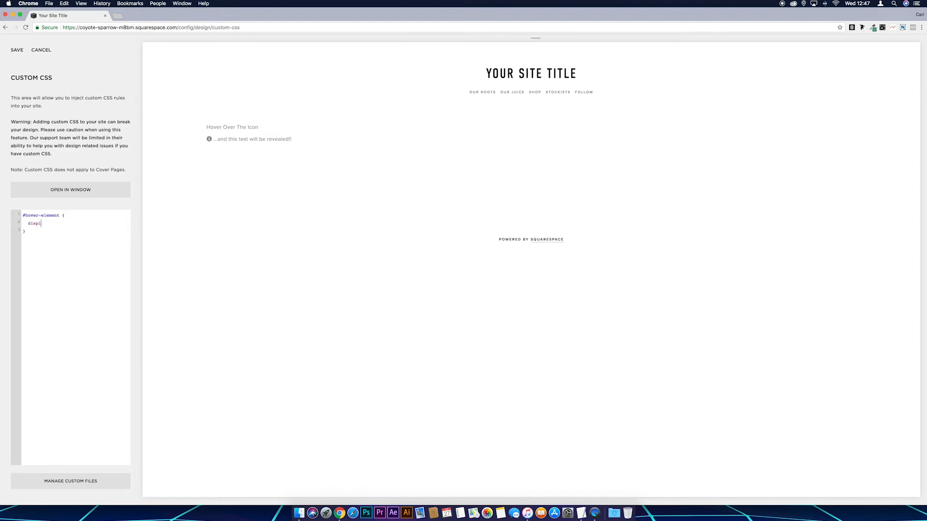
type("ay:")
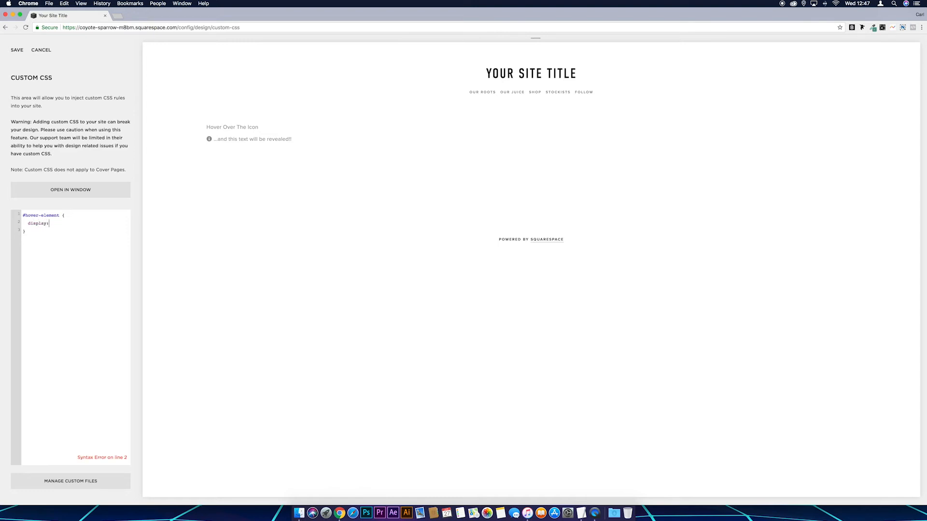
type("none")
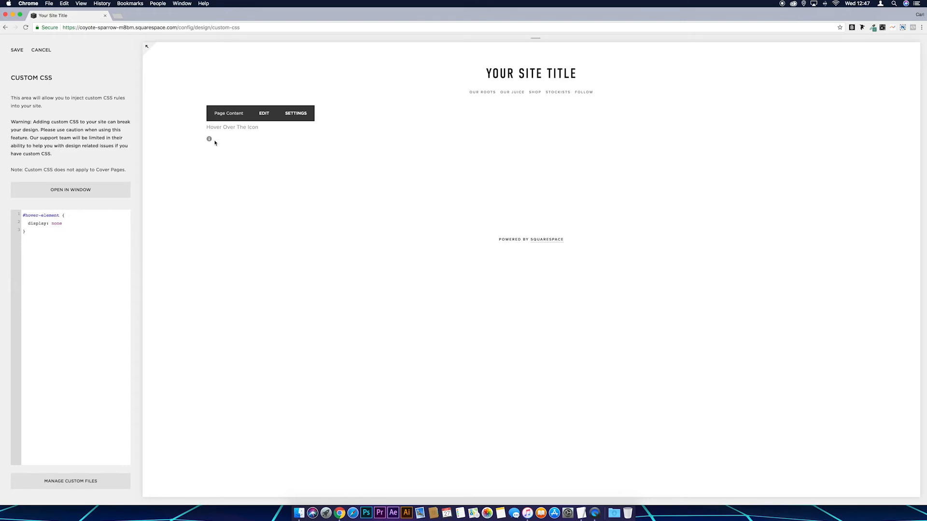
left_click(62, 223)
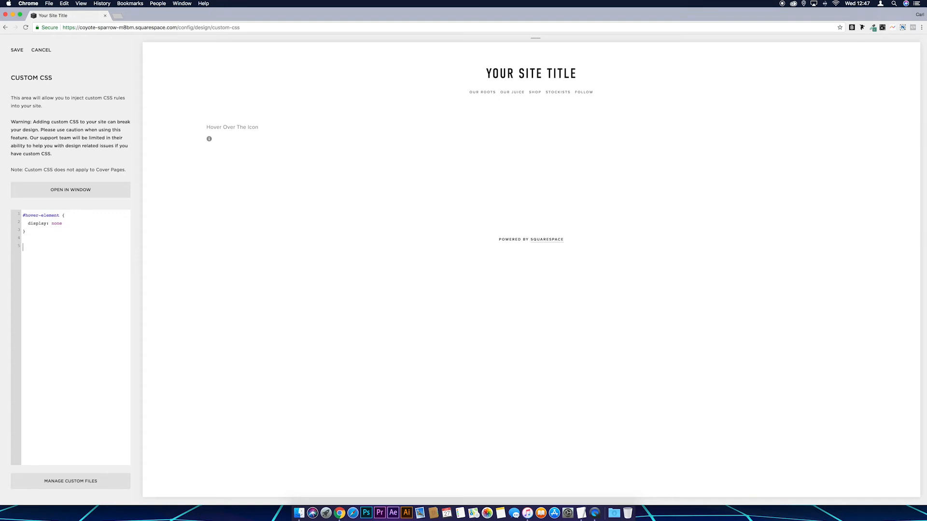
Add the rule #hover-div:hover #hover-element { display: block }
type("#")
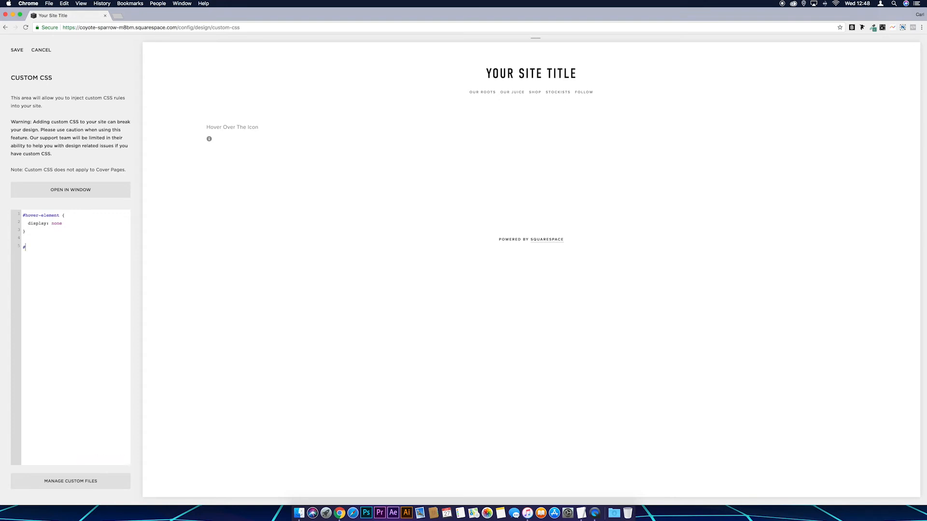
type("hover")
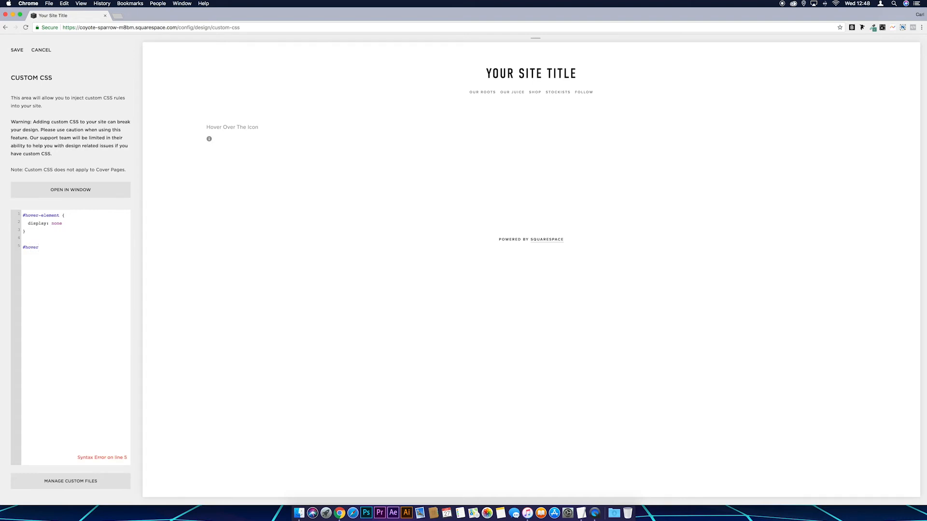
type("-div")
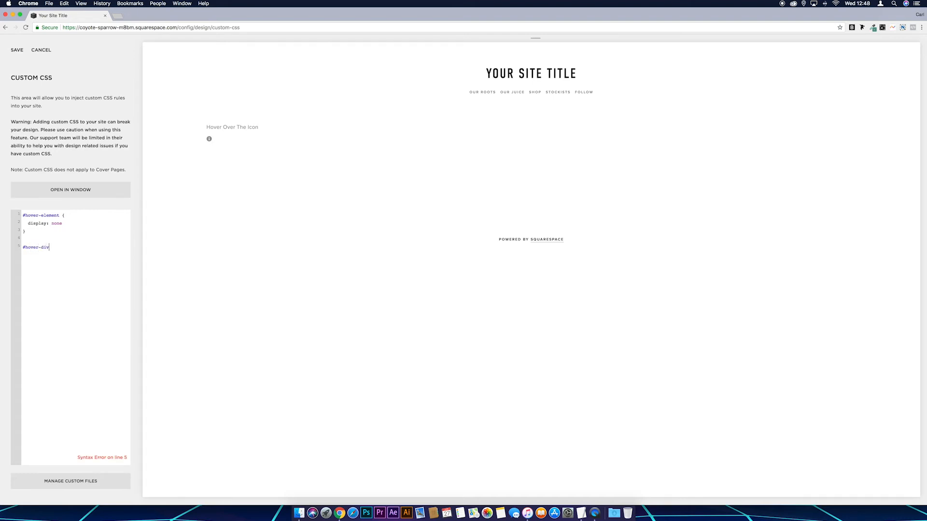
type(":ho")
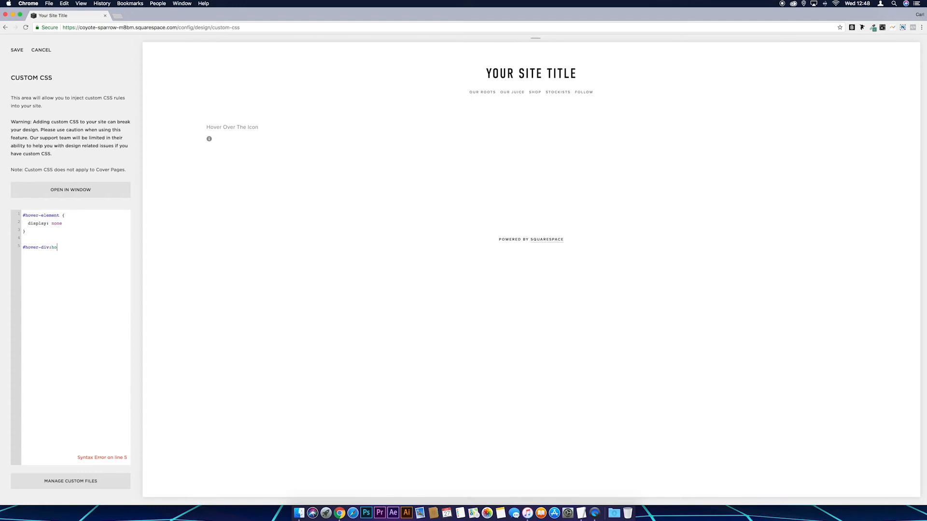
type("ver")
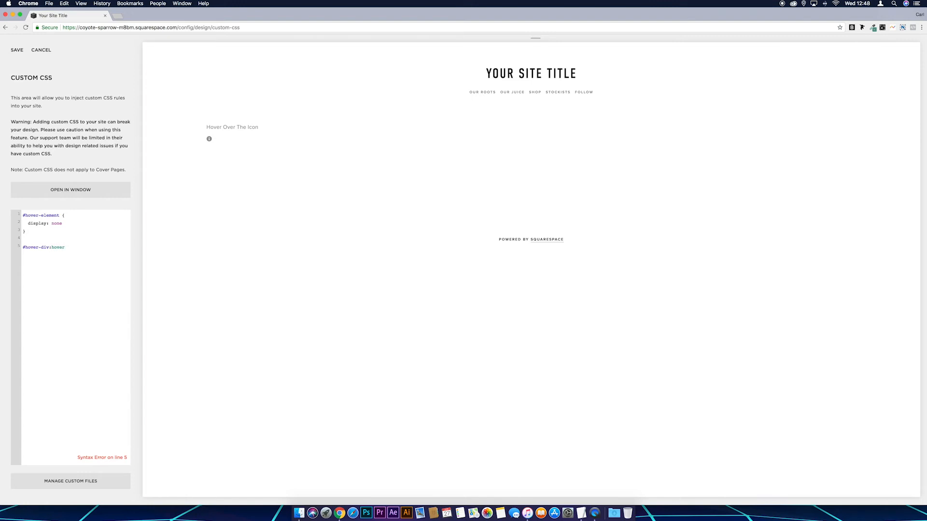
double_click(42, 215)
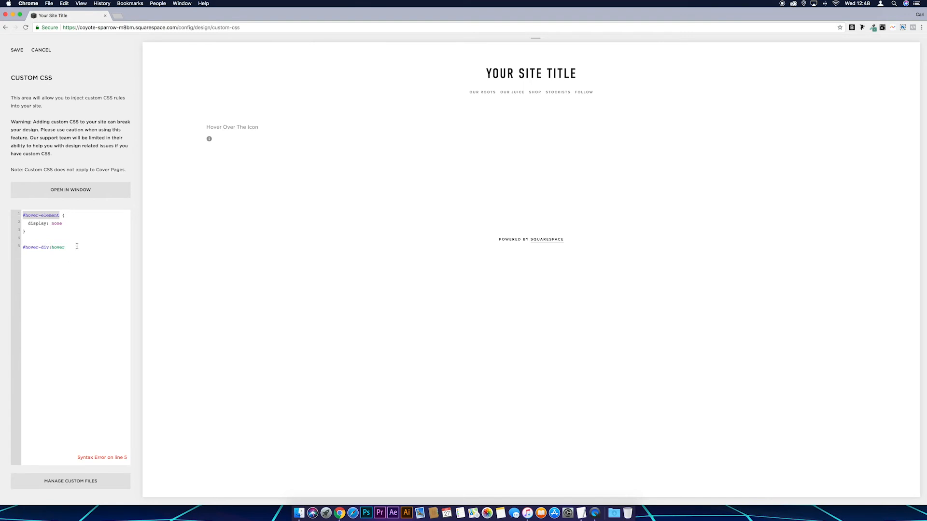
type("#hover-element")
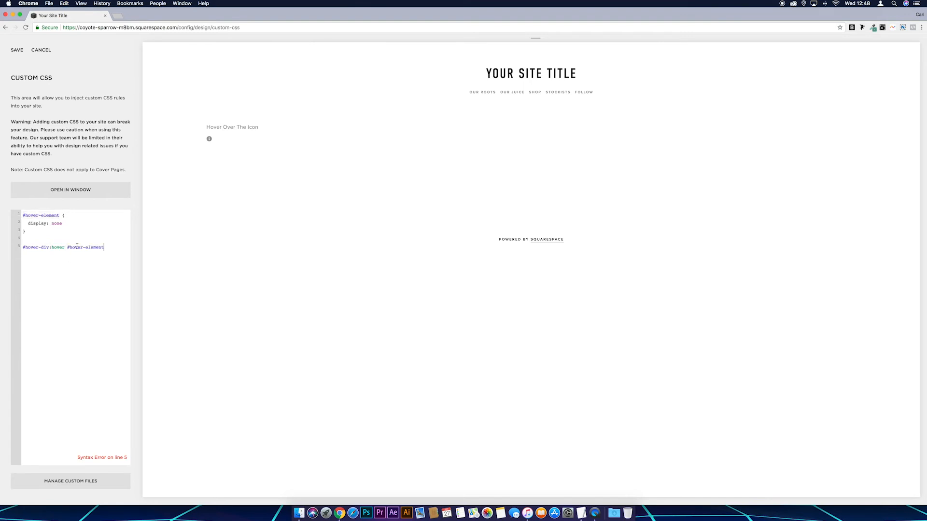
type("{}")
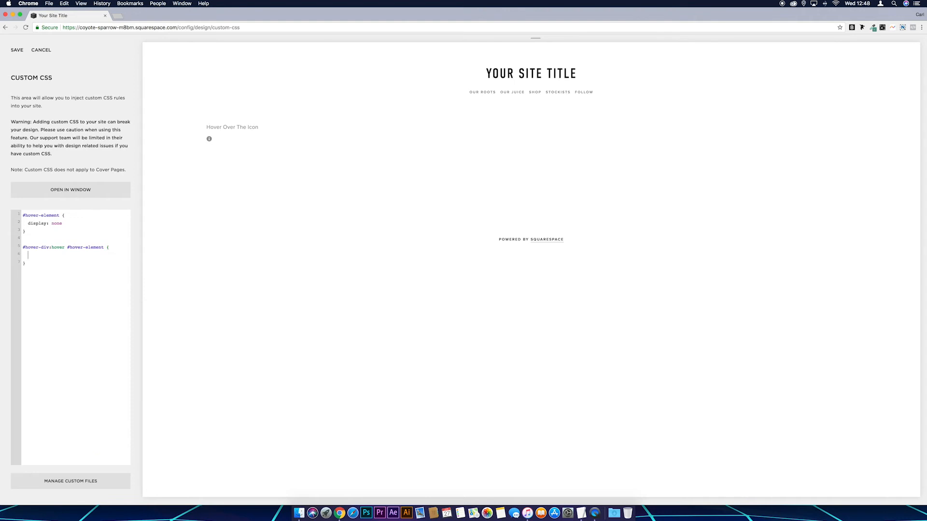
type("displa")
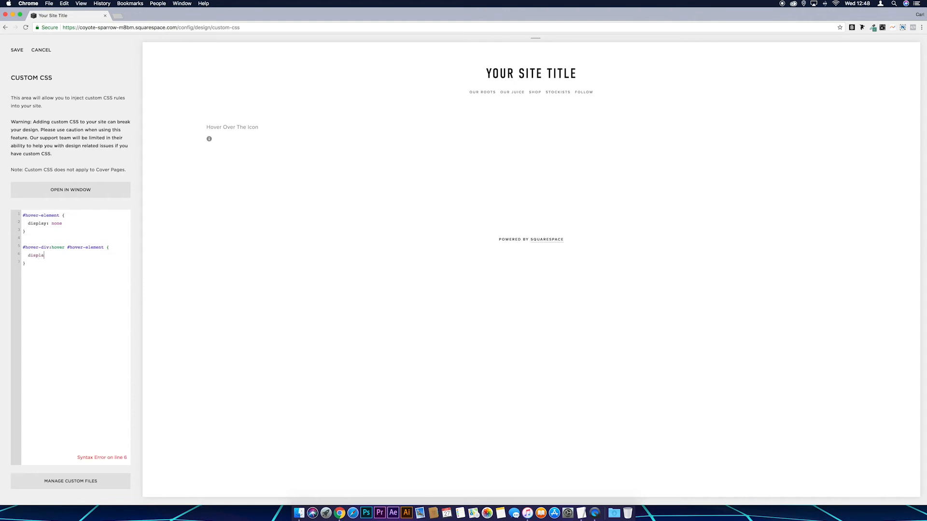
type("y: b")
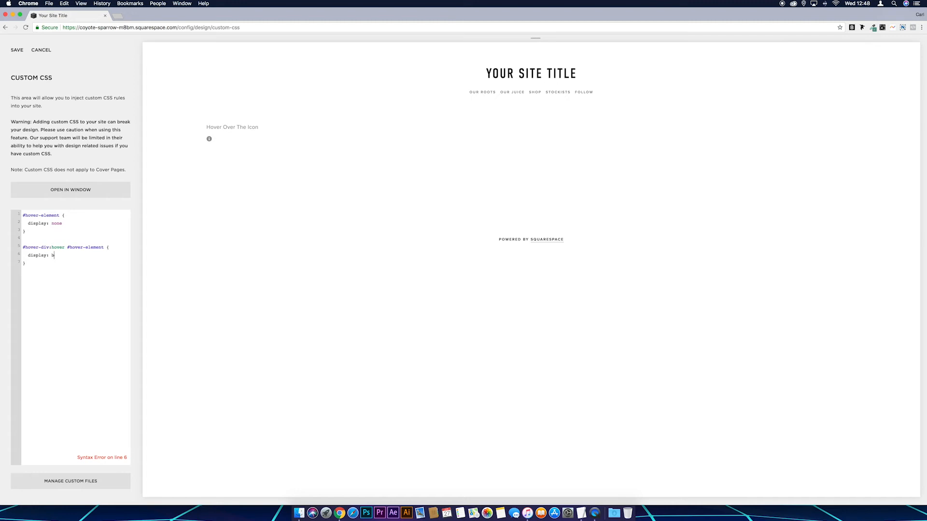
type("lock")
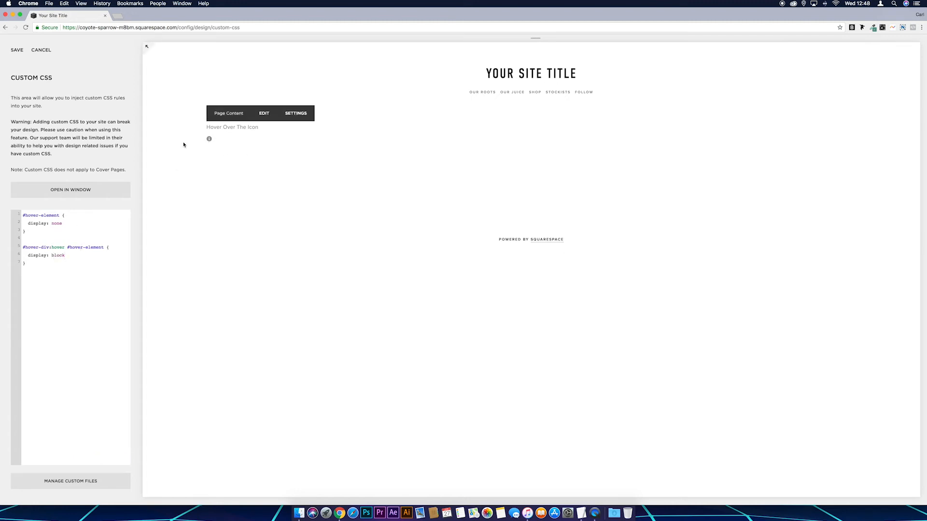
mouse_move(192, 145)
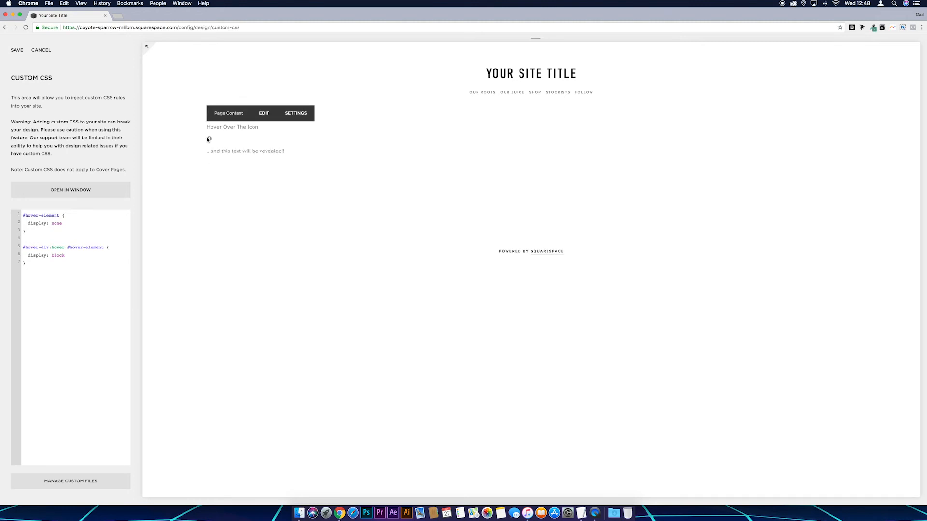
mouse_move(564, 256)
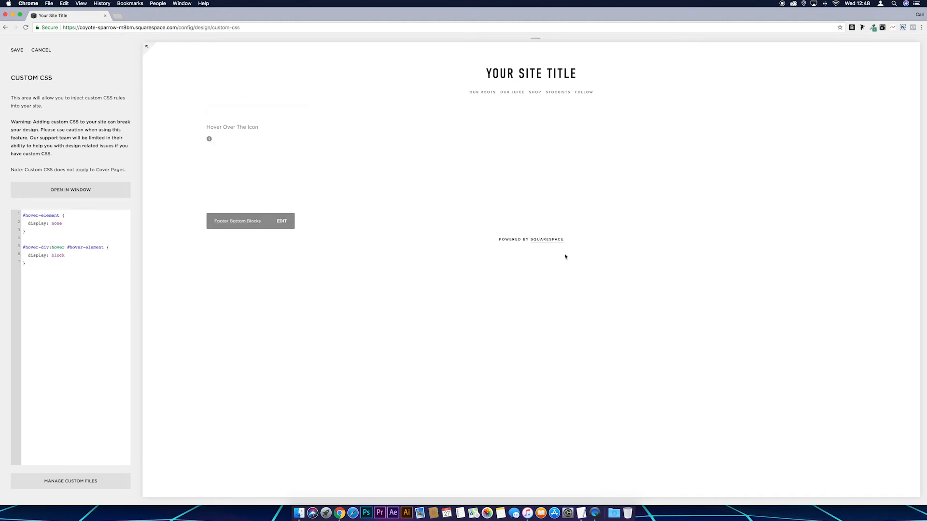
mouse_move(209, 139)
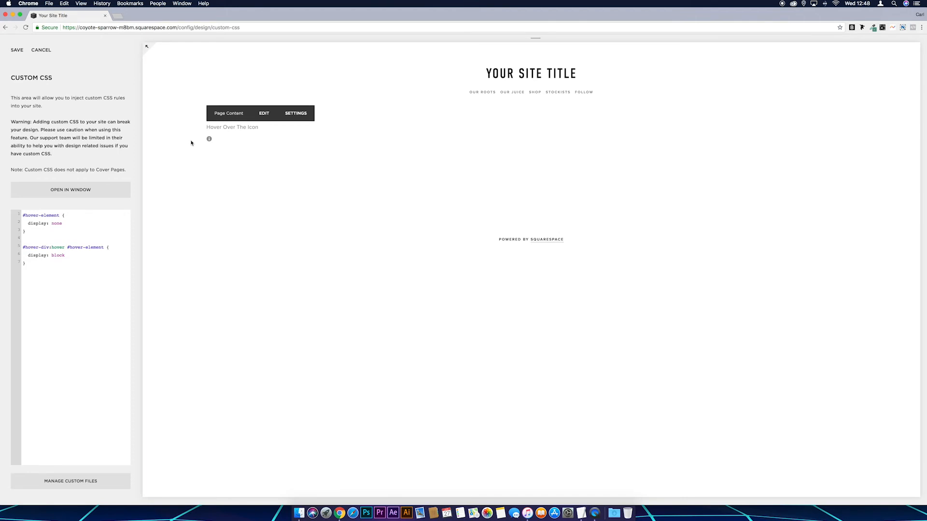
mouse_move(339, 166)
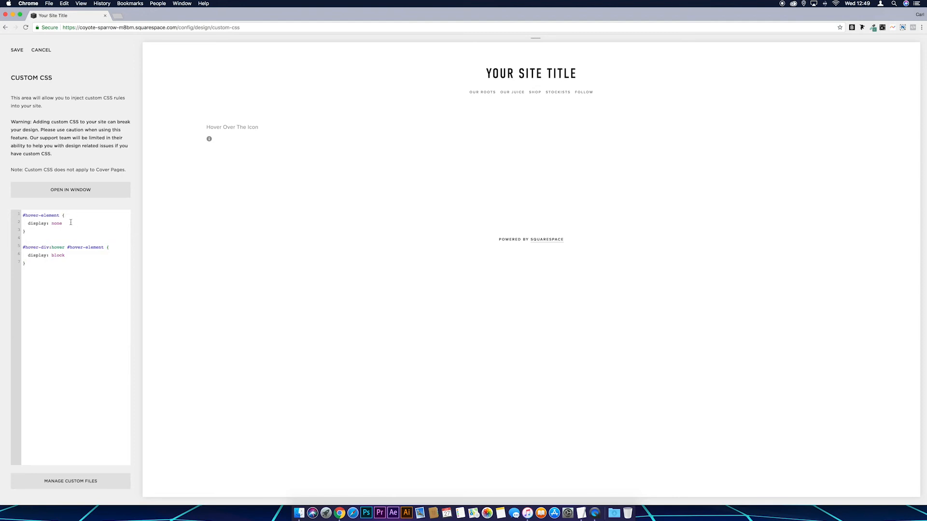
End display: none with a semicolon and add position: absolute to #hover-element
type(";")
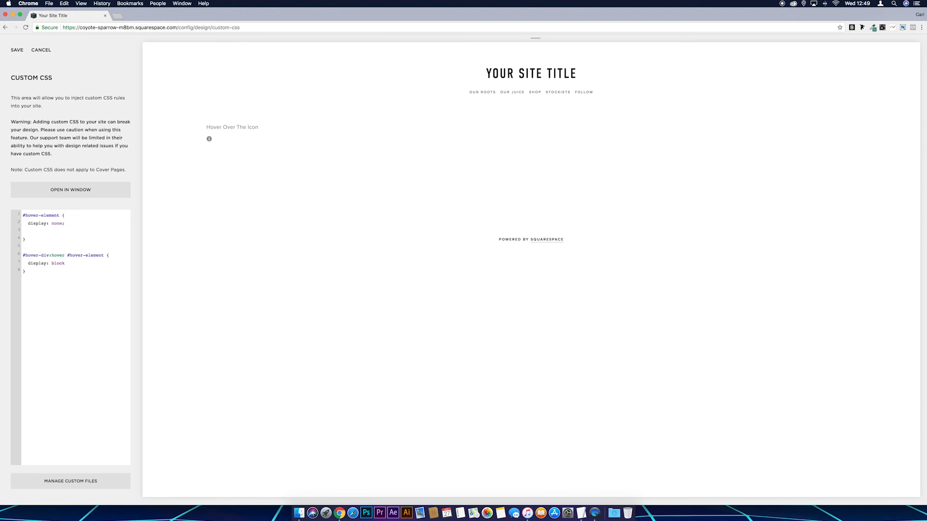
type("position:")
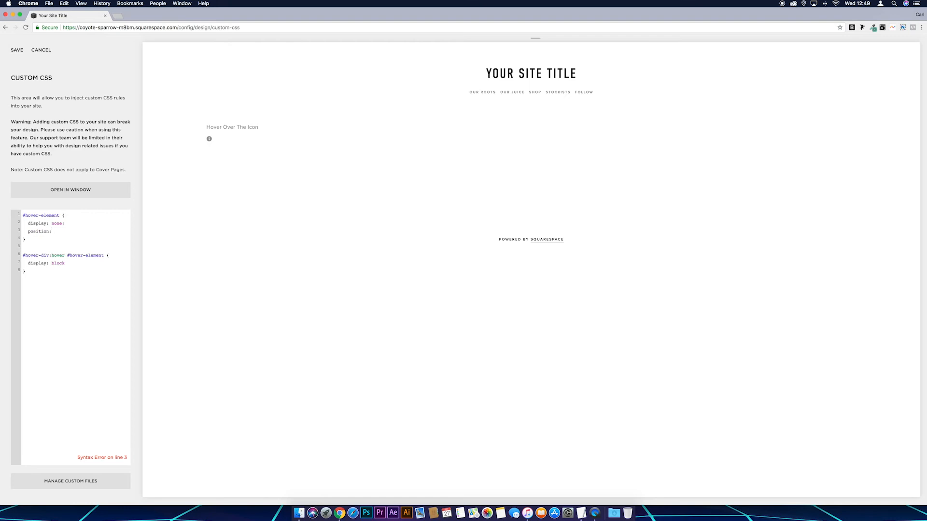
type("absol")
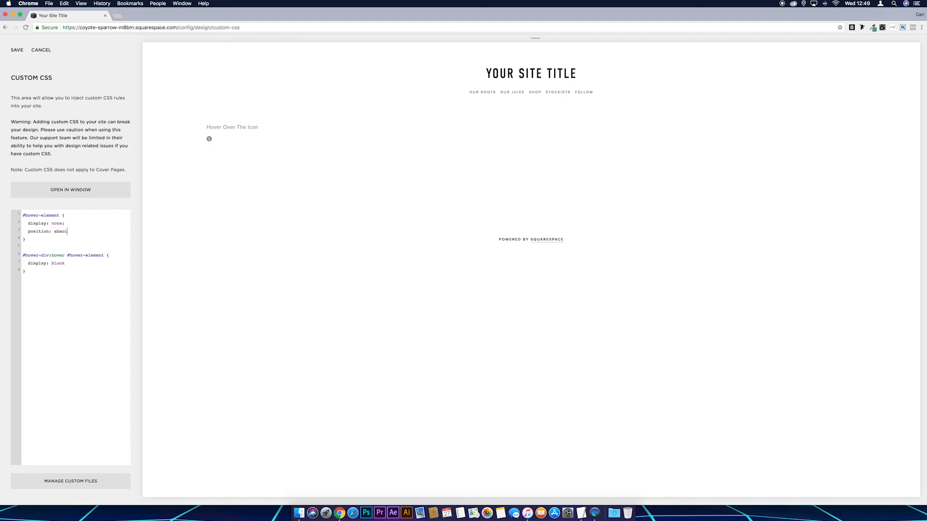
type("ute;")
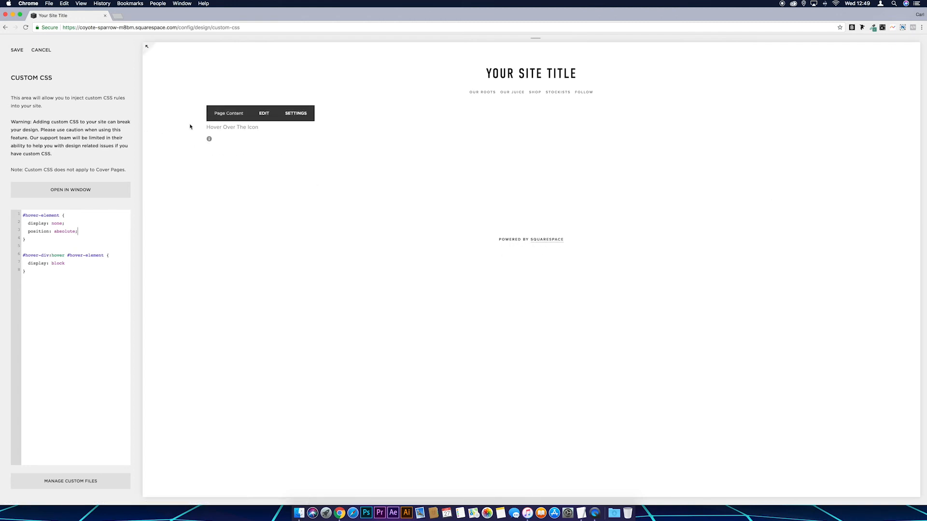
mouse_move(208, 139)
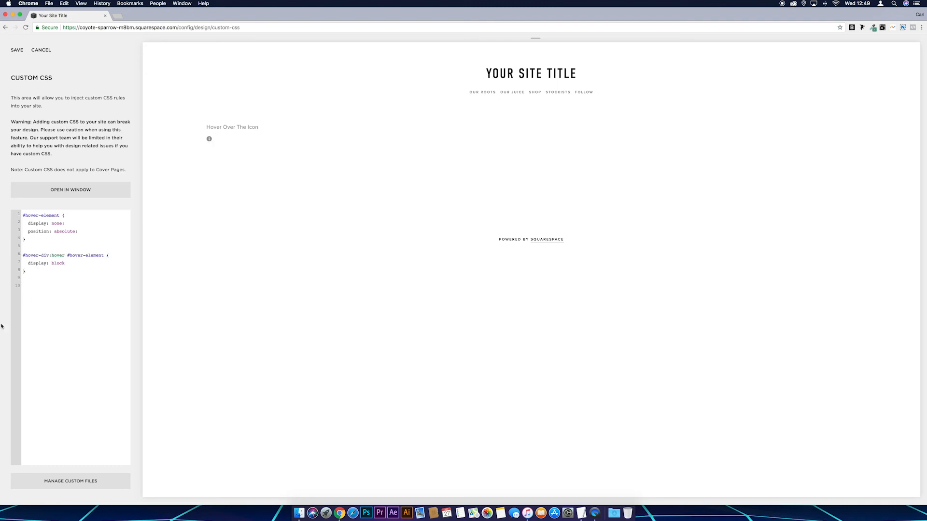
Add a '#hover-div { display: inline }' rule below the existing CSS rules
double_click(34, 255)
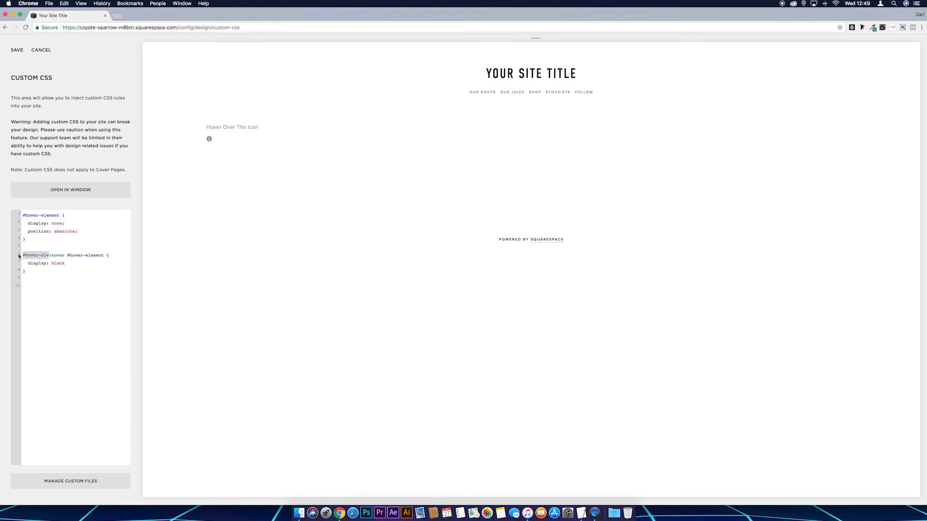
type("#hover-div {")
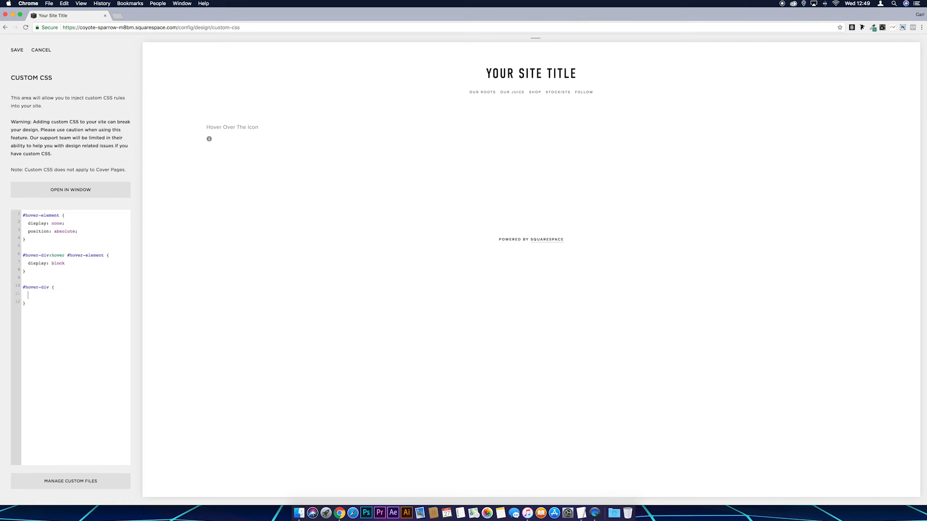
type("displ")
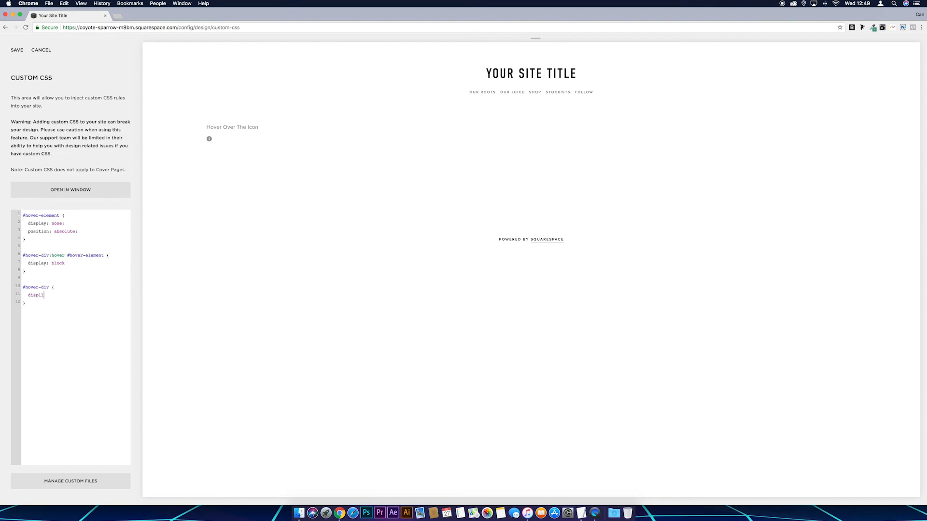
key("Backspace")
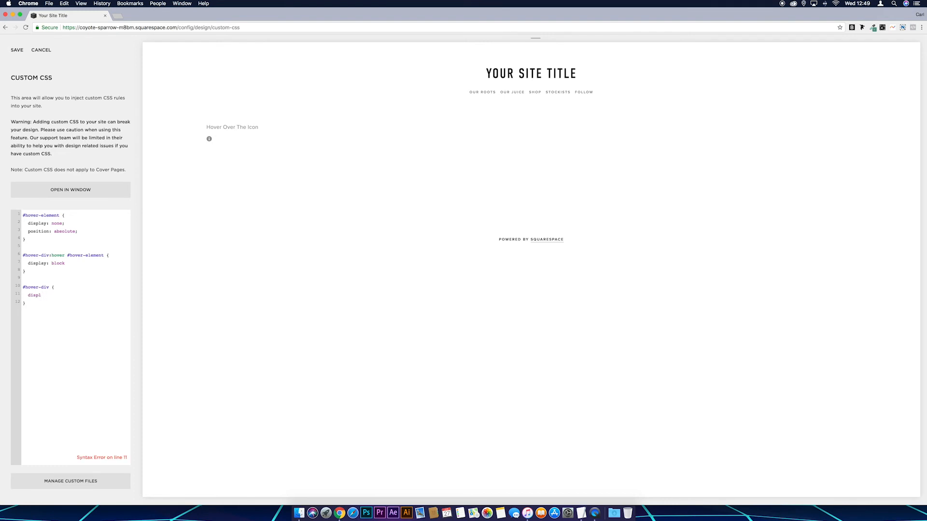
type("ay: inline")
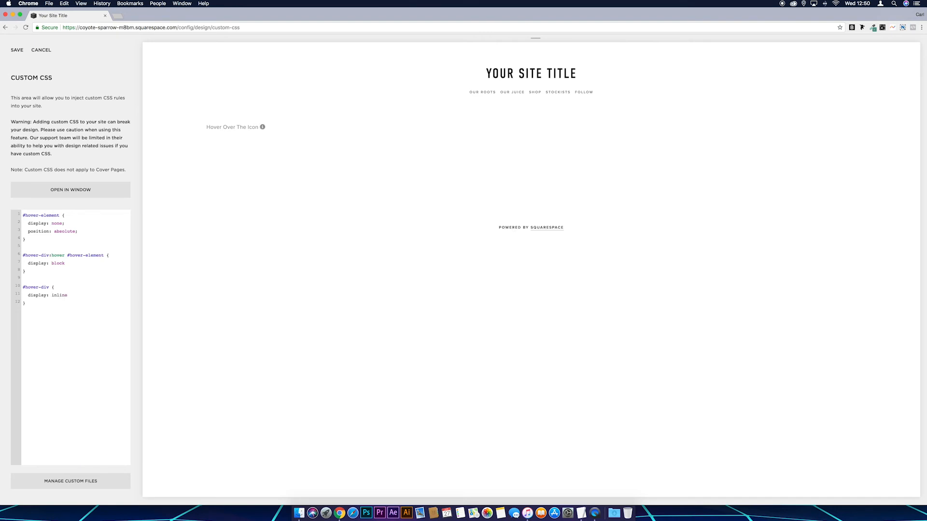
left_click(63, 295)
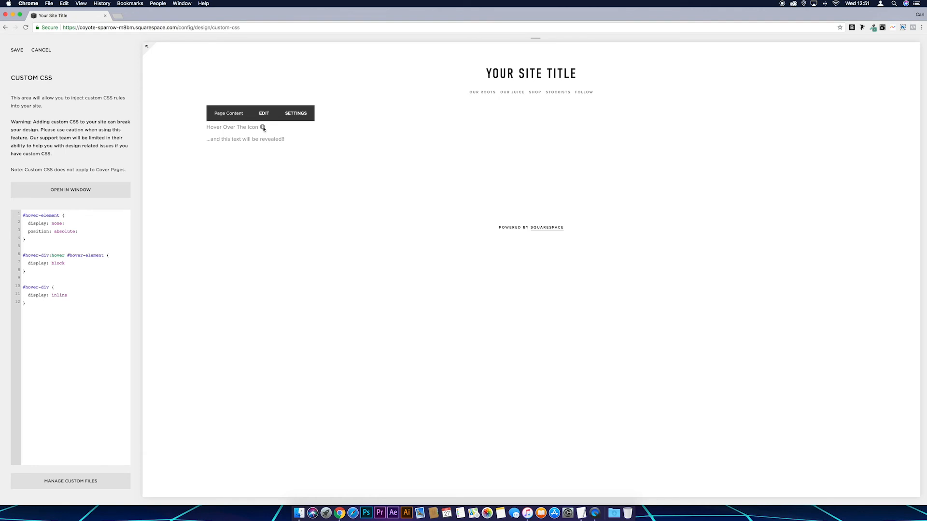
Add a 'background-color:' line to the #hover-element rule and pick a colour with ColorZilla
key("enter")
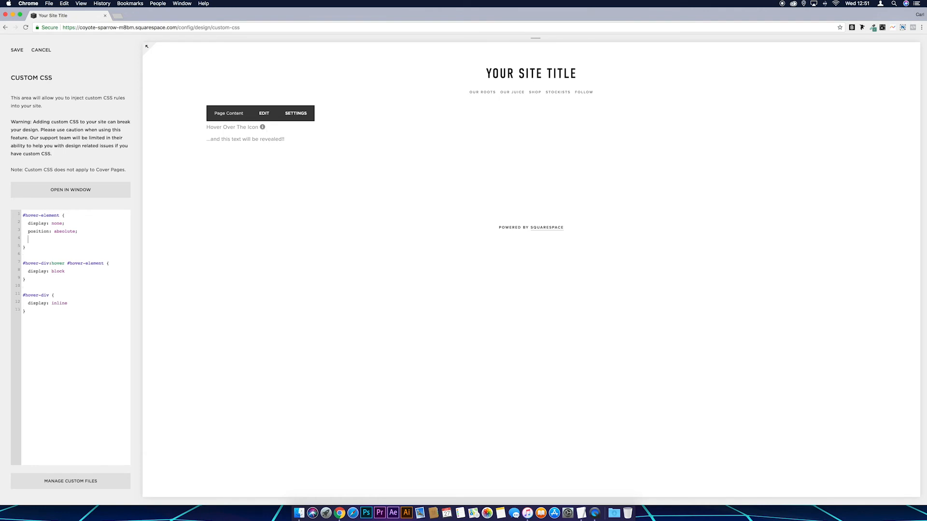
type("backgro")
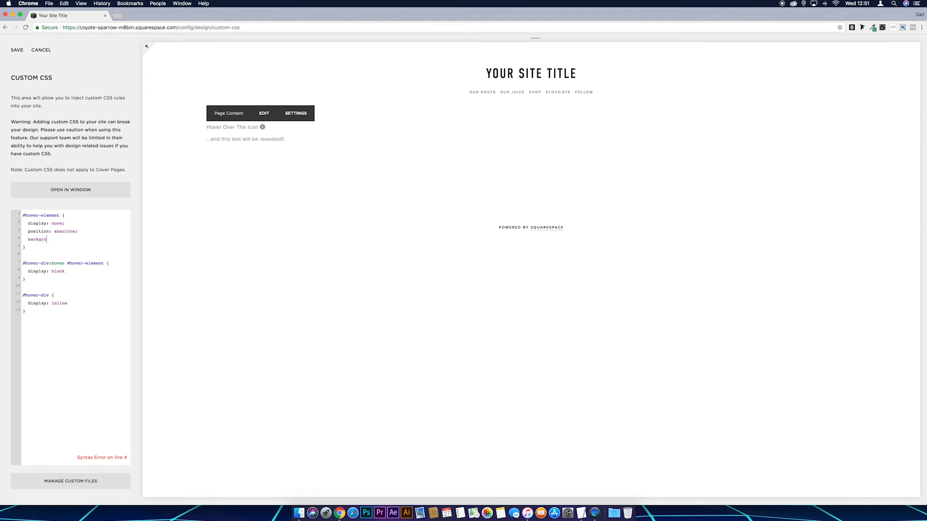
type("und")
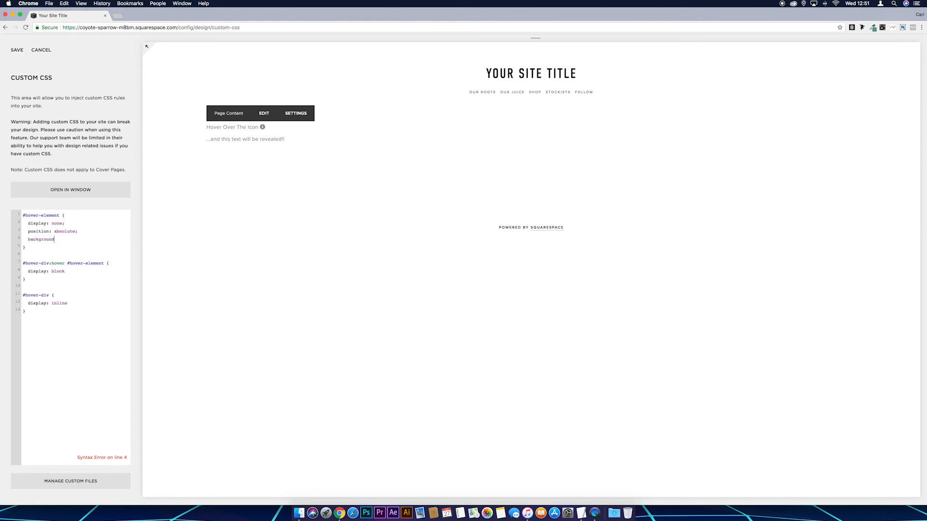
type("-color:")
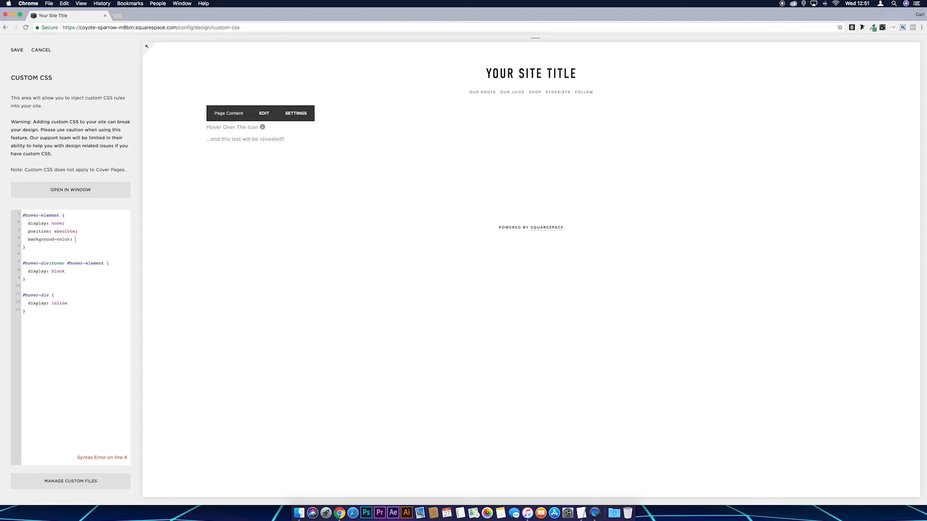
mouse_move(710, 28)
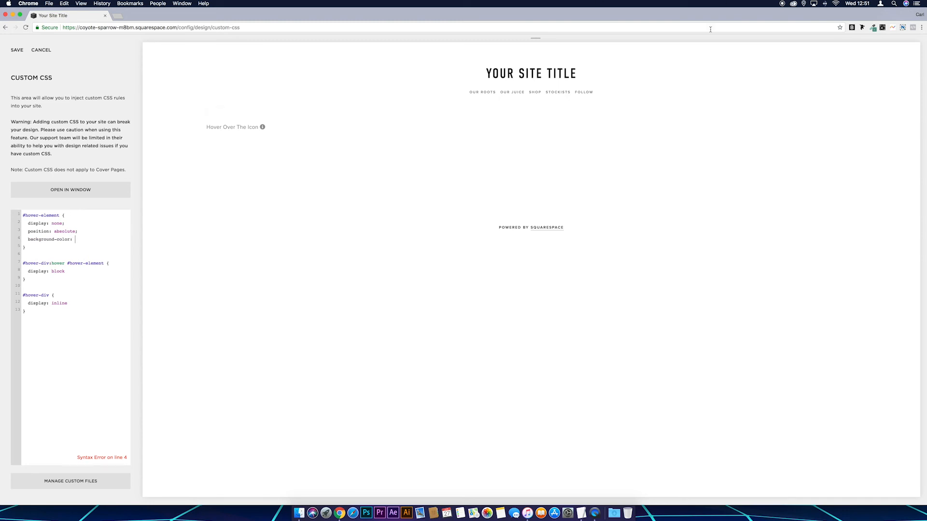
left_click(873, 27)
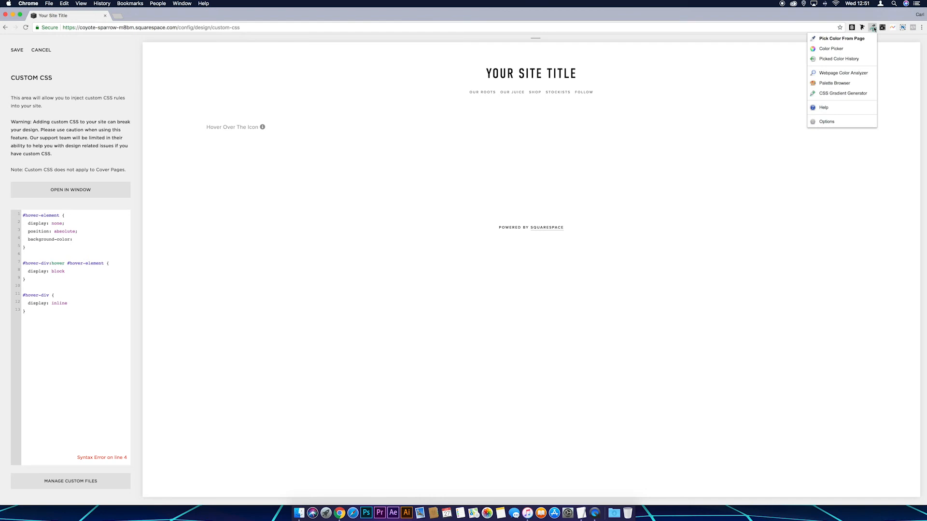
left_click(830, 48)
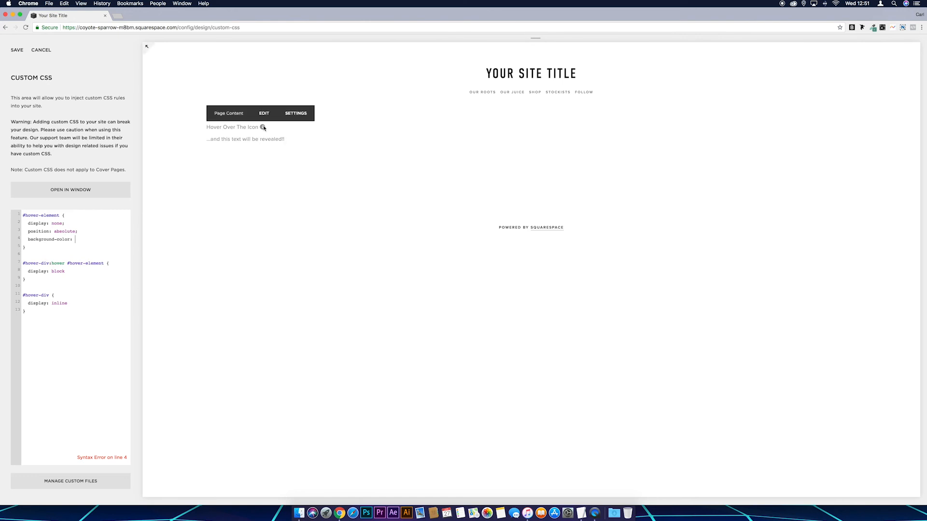
Give #hover-element background #e5e5e5, 10px padding and a solid 2px border
type("#")
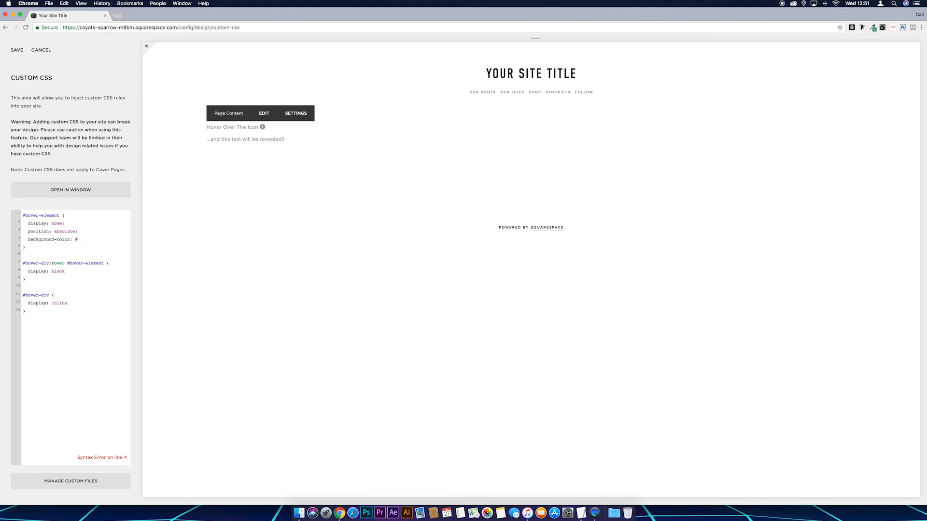
type("e5e5e5;")
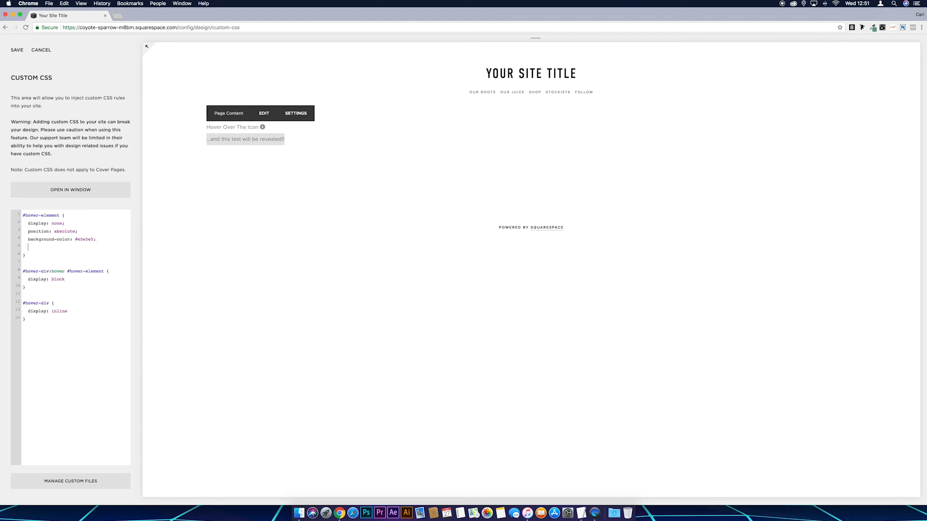
type("paddin")
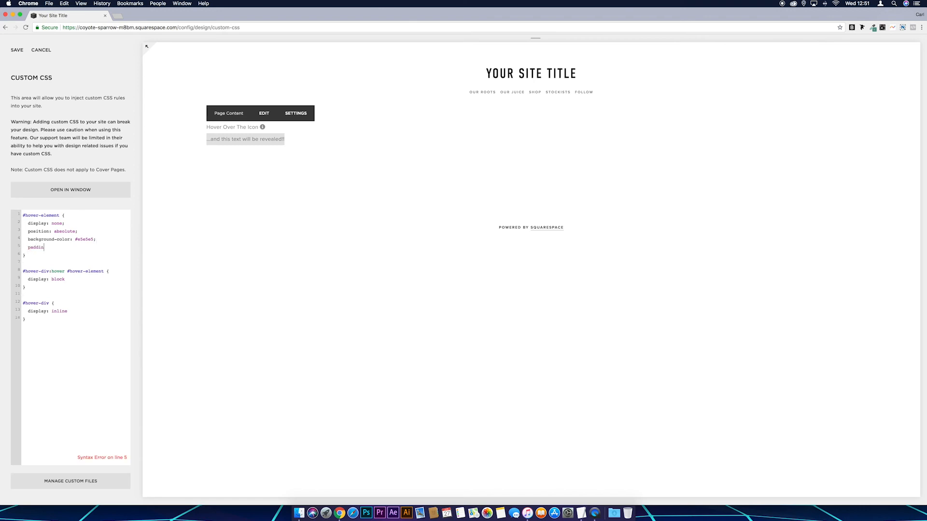
type("g:")
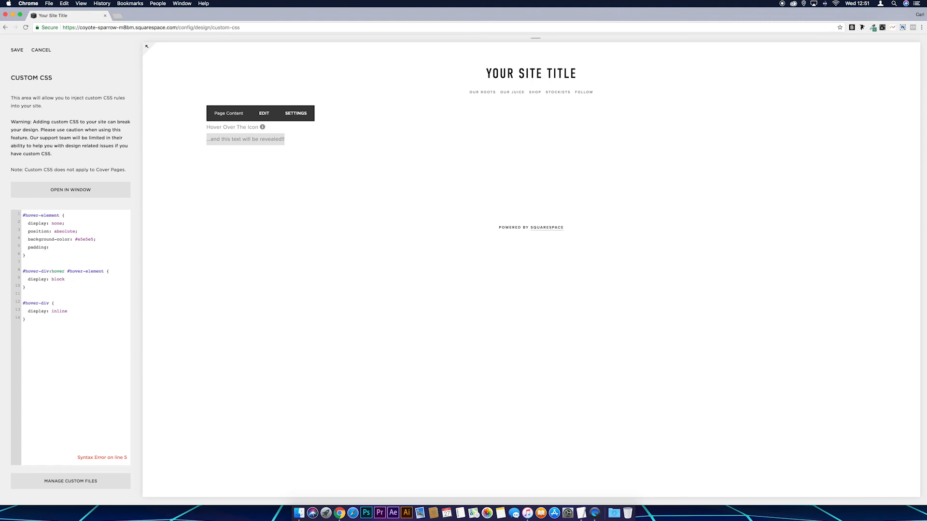
type("1")
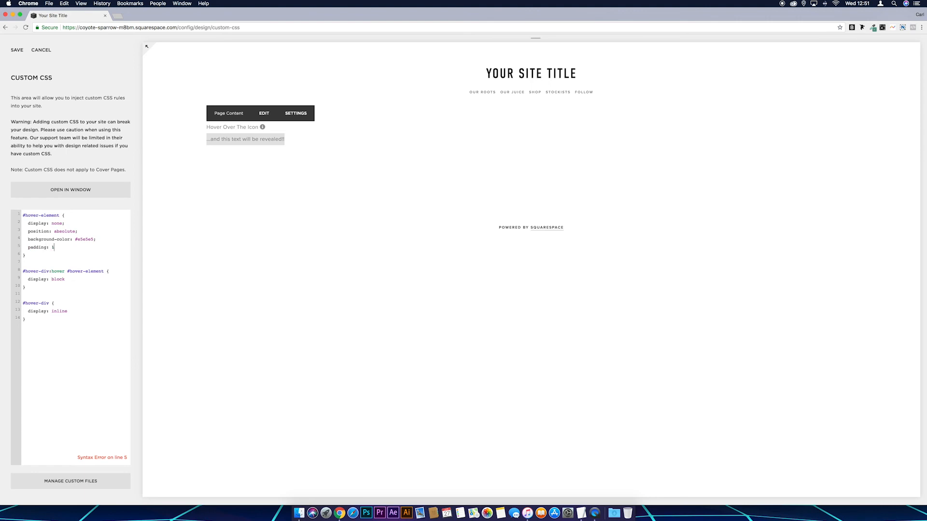
type("0px")
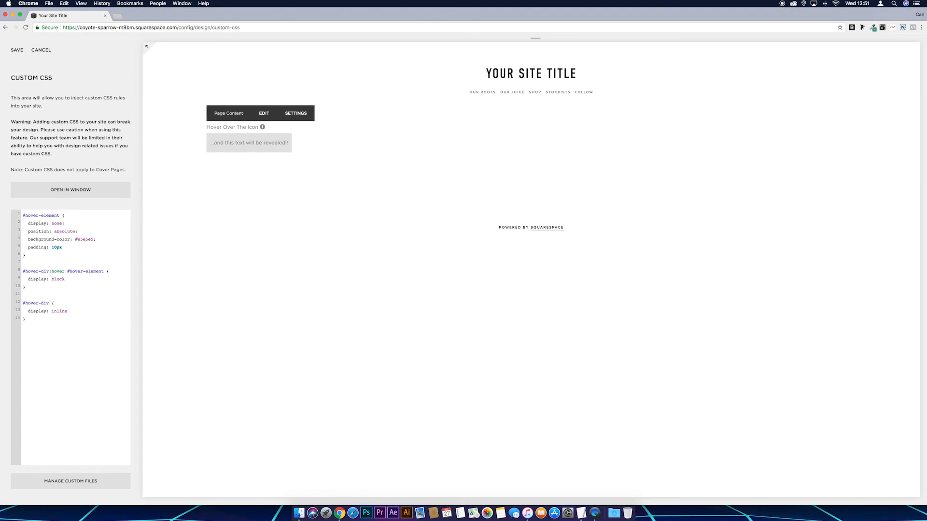
type(";")
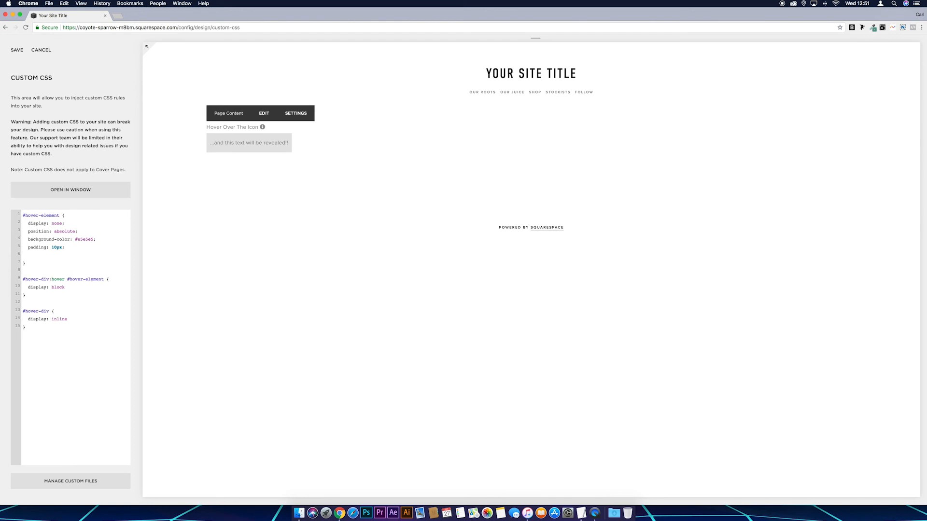
type("border: so")
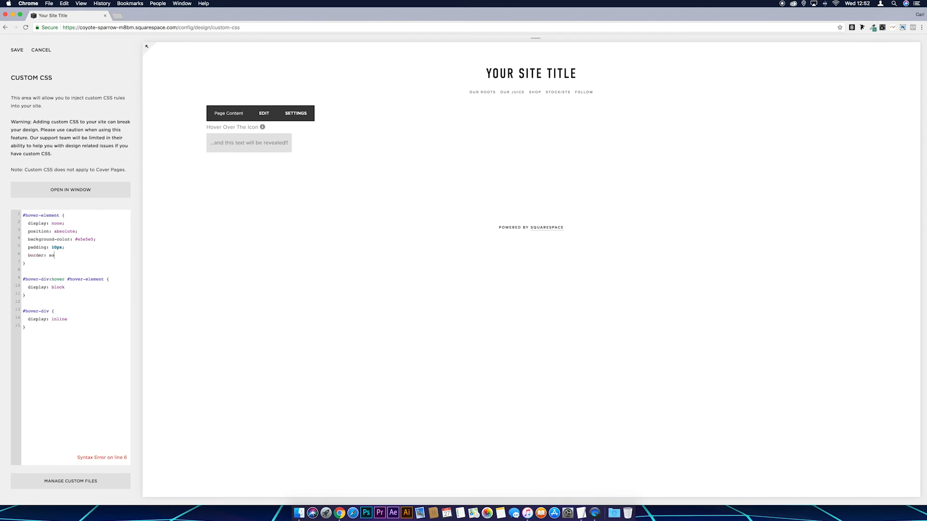
type("lid")
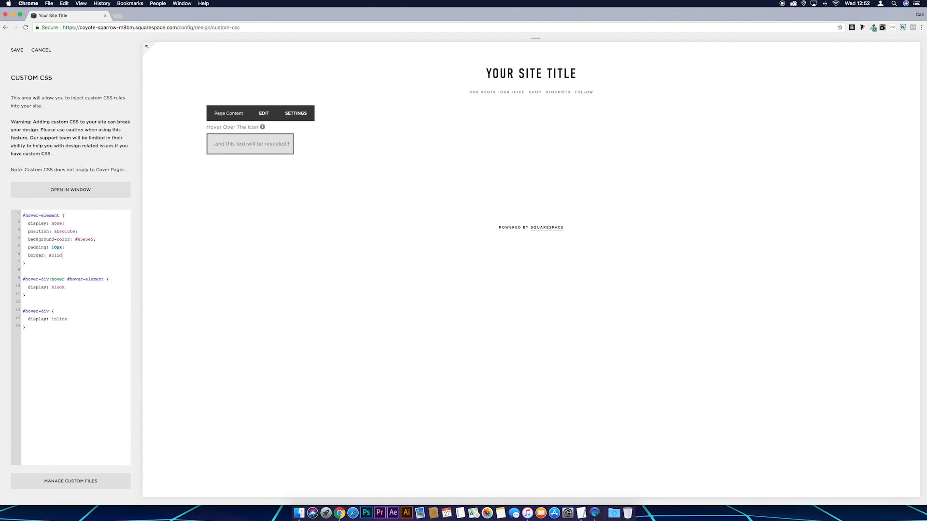
type("2px")
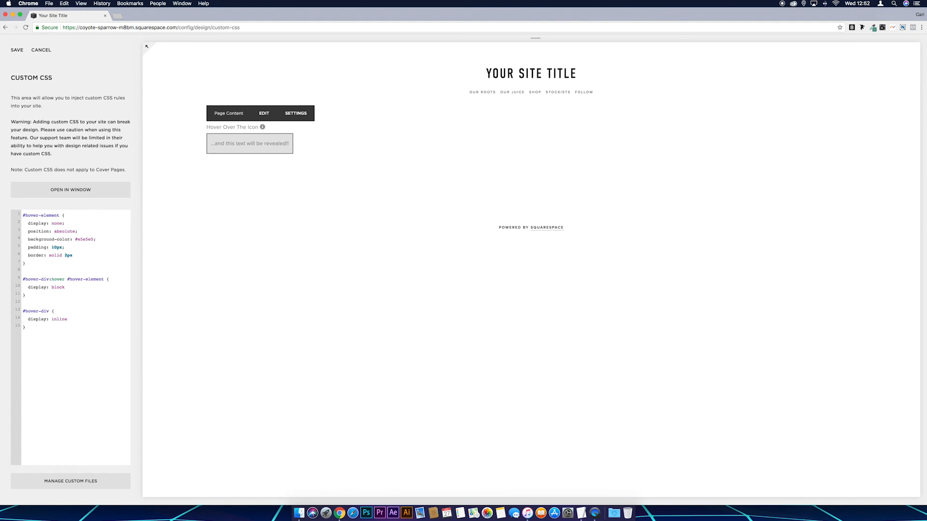
Save the custom CSS containing the new background, padding and border declarations
left_click(73, 255)
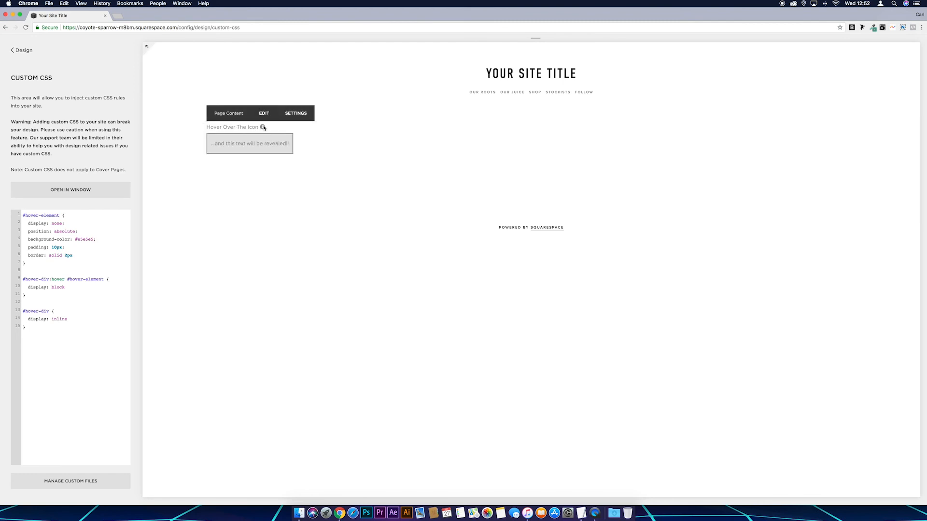
mouse_move(290, 71)
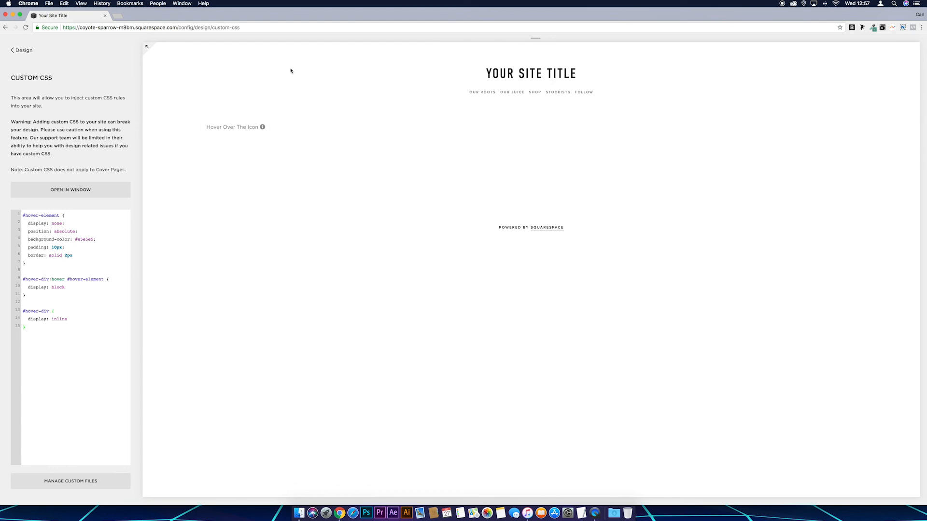
mouse_move(262, 127)
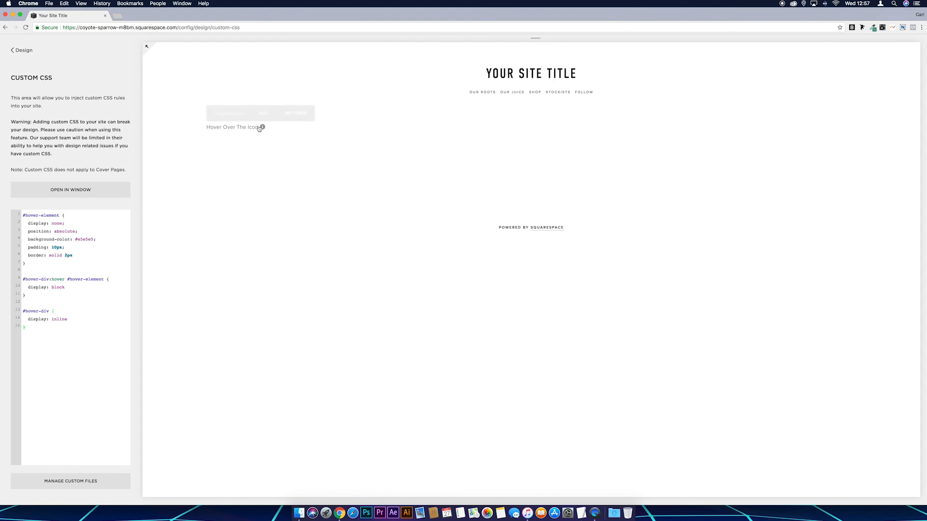
mouse_move(263, 80)
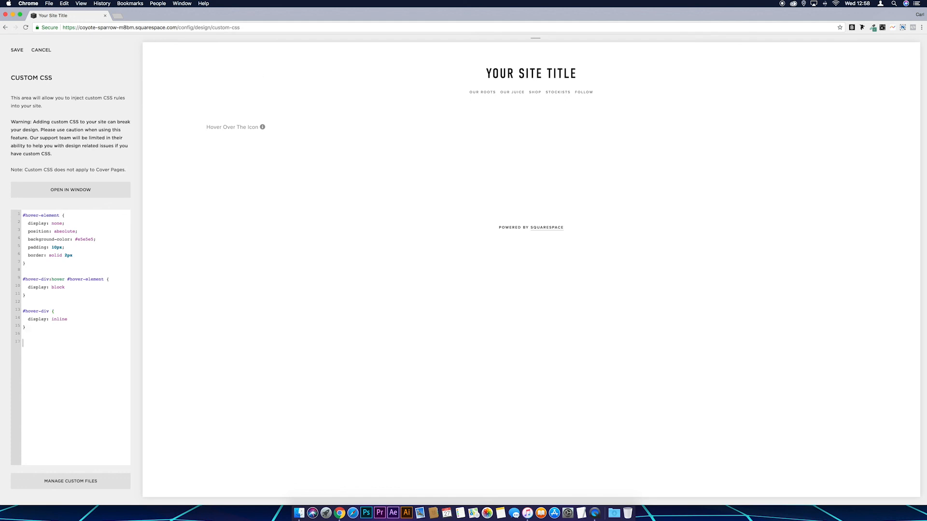
type("#")
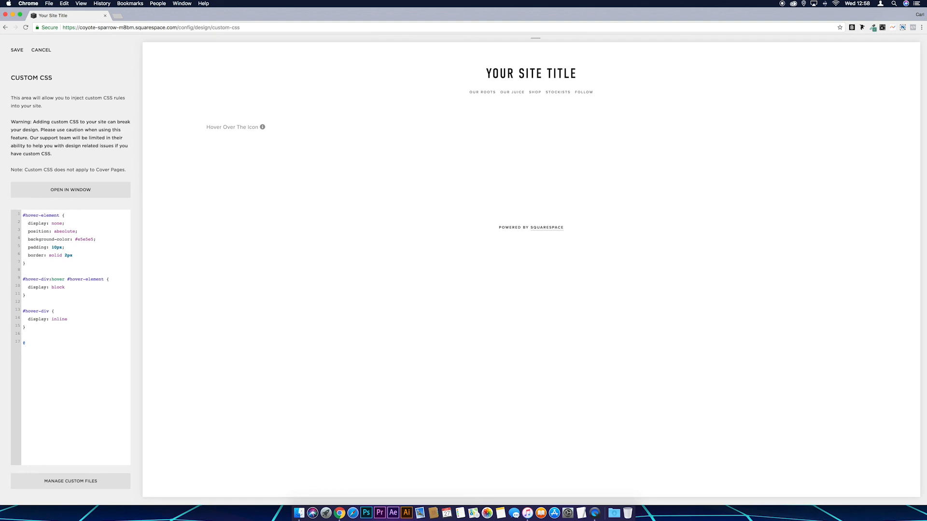
type("media only screen and (m")
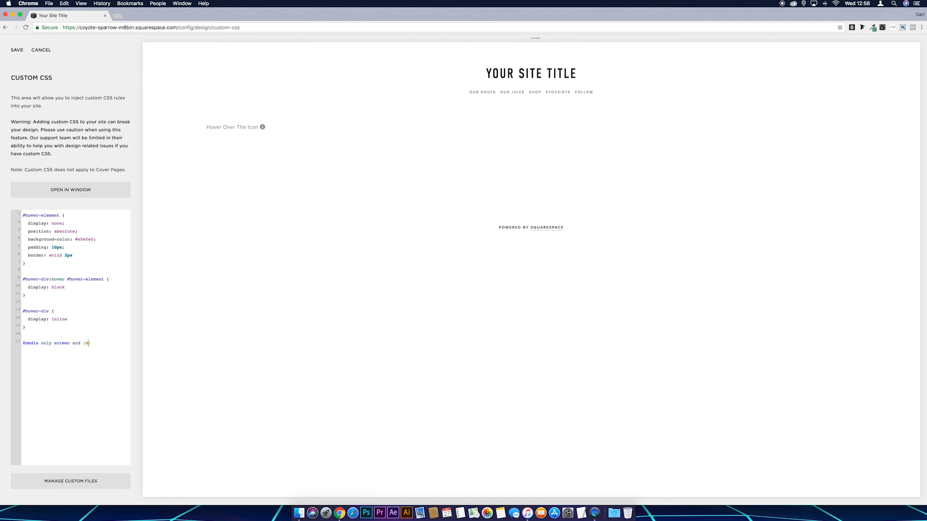
type("(max-")
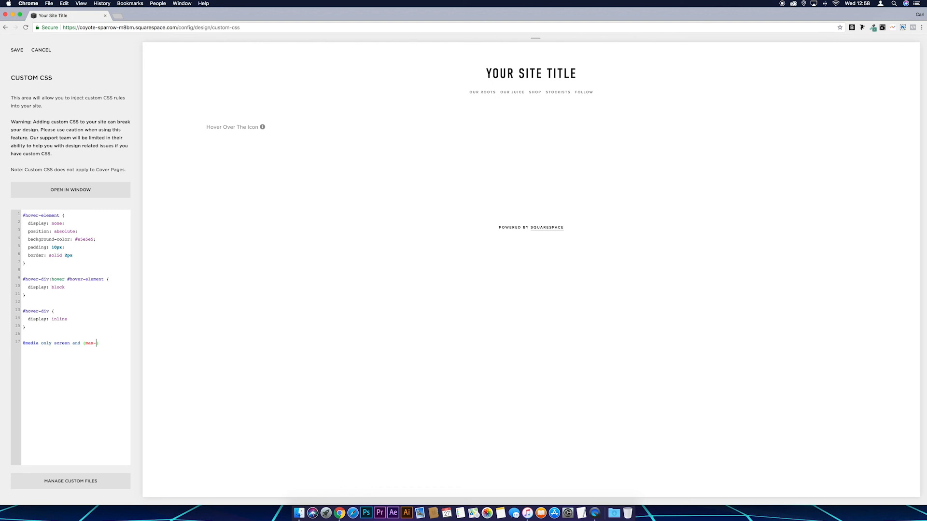
type("width")
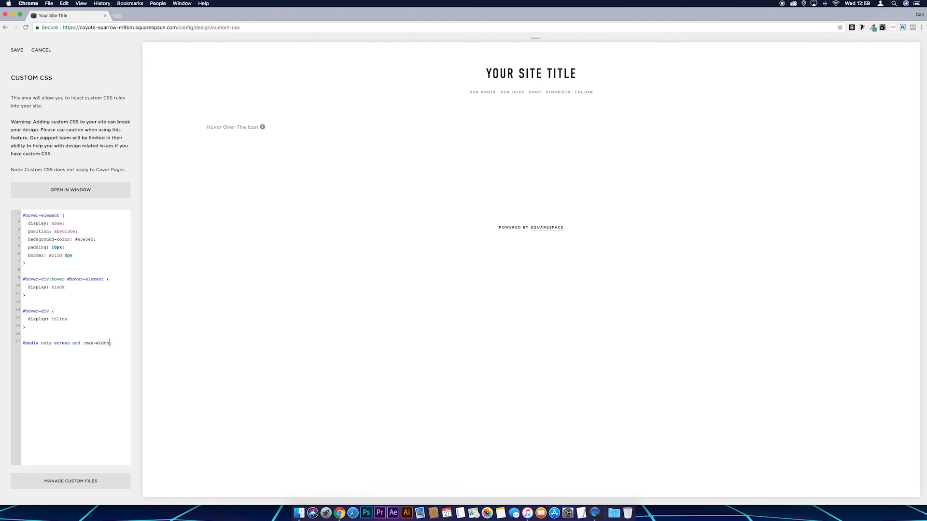
type(":")
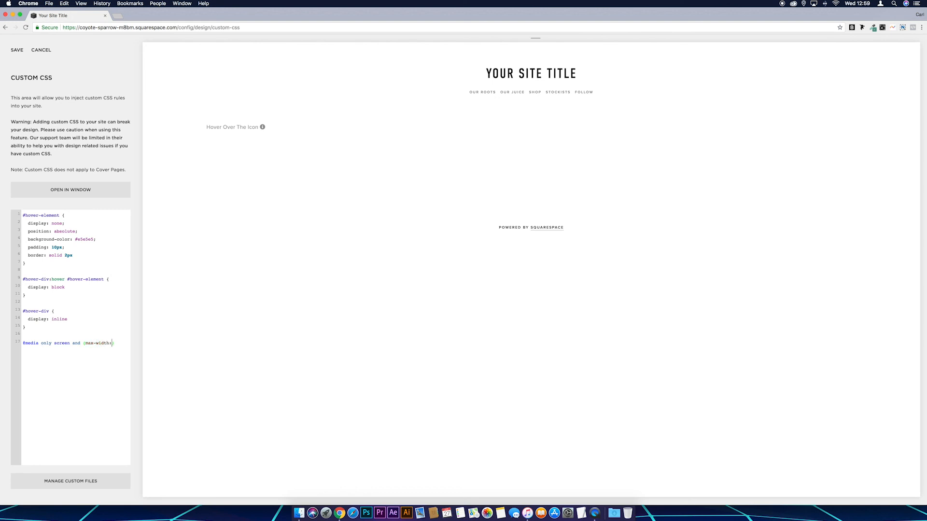
type("660px")
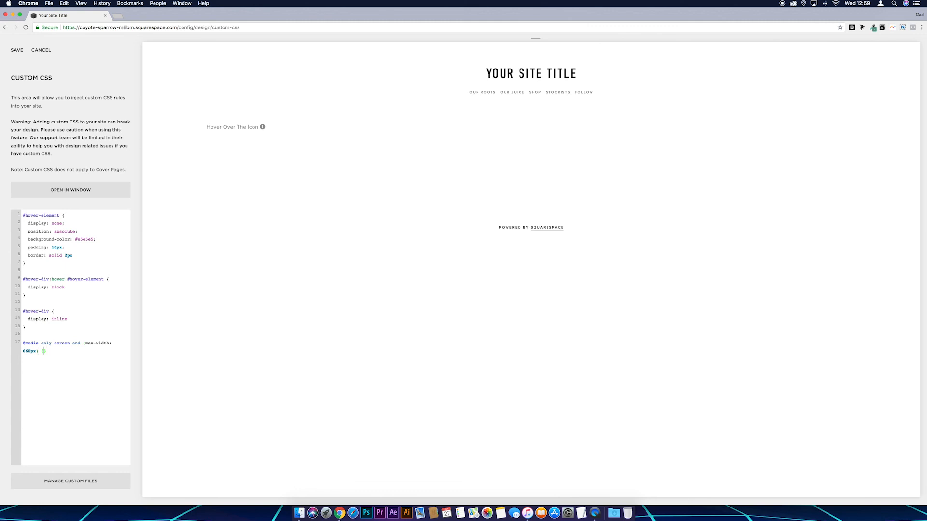
type("{")
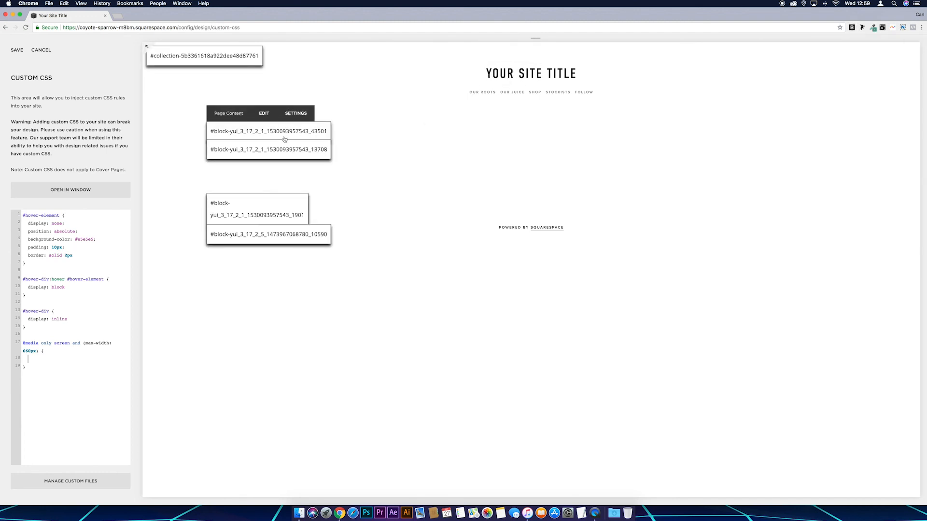
left_click(267, 131)
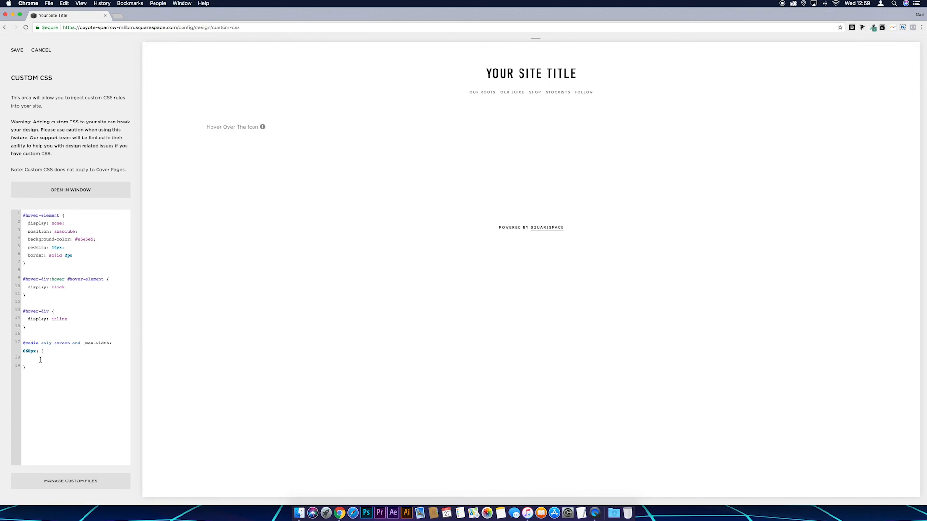
type("#block-yui_3_17_2_1_1530093957543_43501")
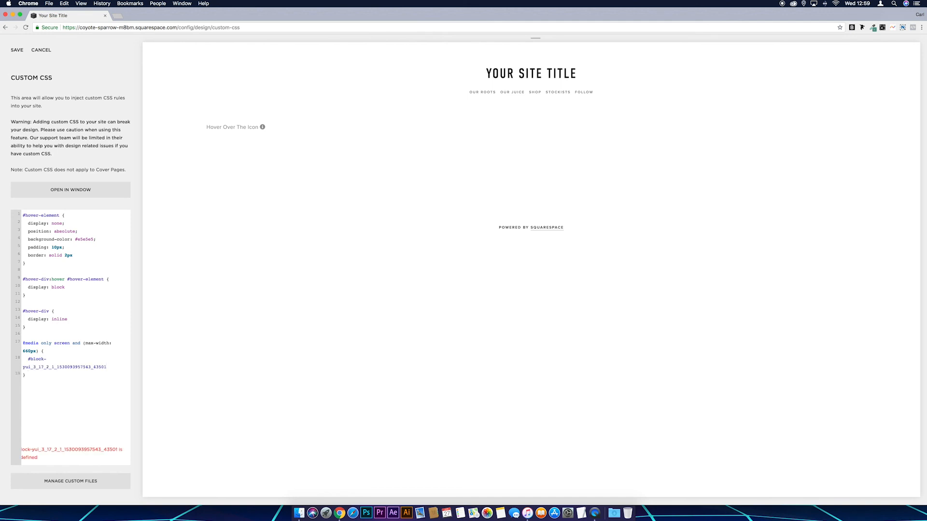
type("{")
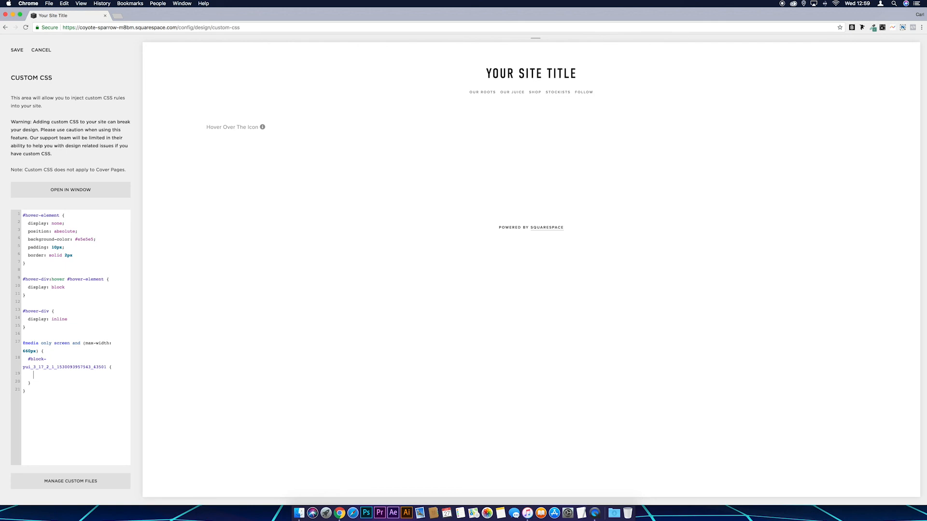
type("display: no")
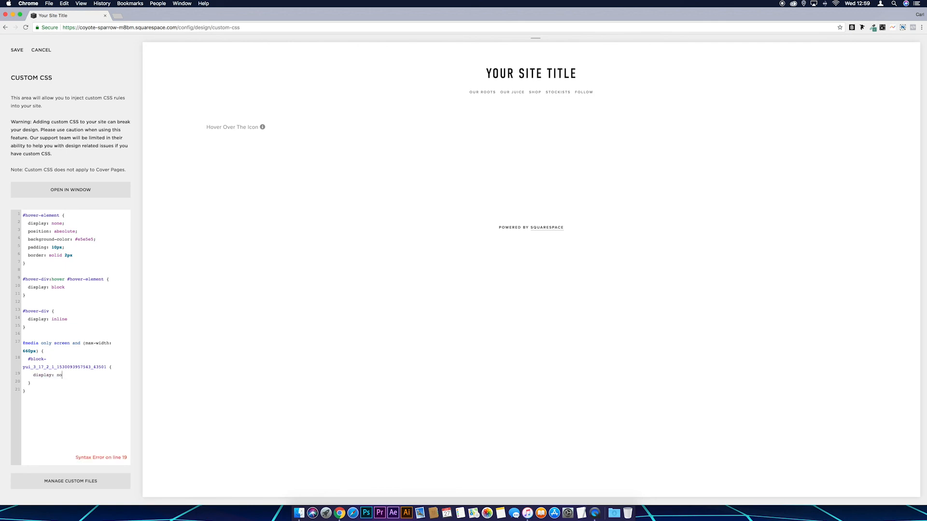
type("ne")
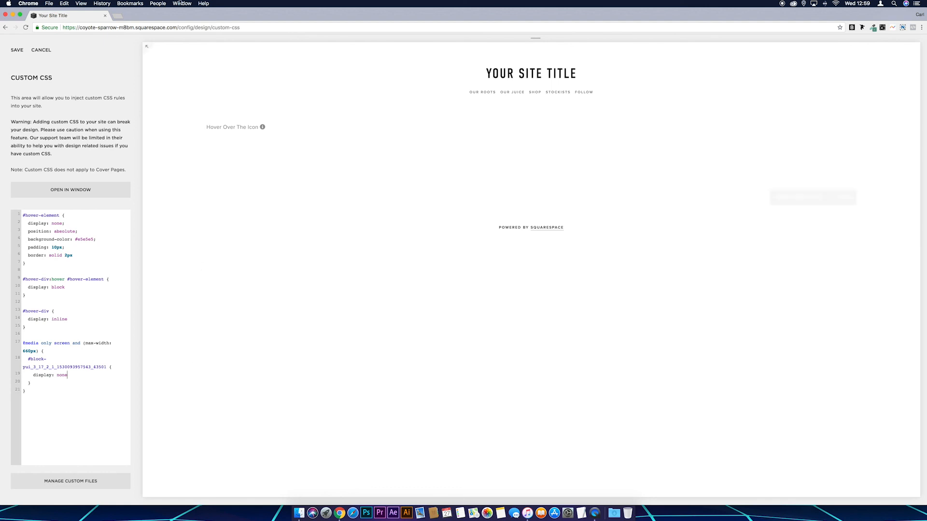
left_click(17, 50)
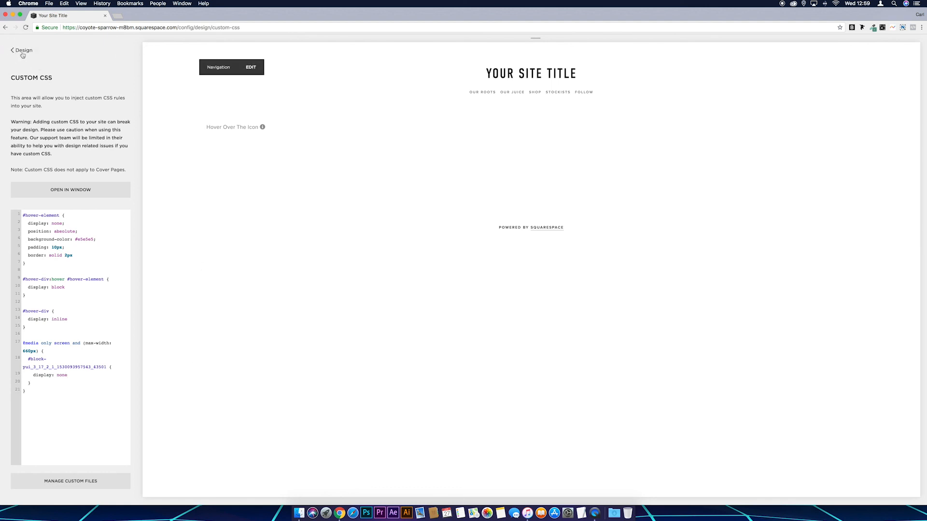
Switch the preview to the phone device view to check the hidden block
left_click(535, 46)
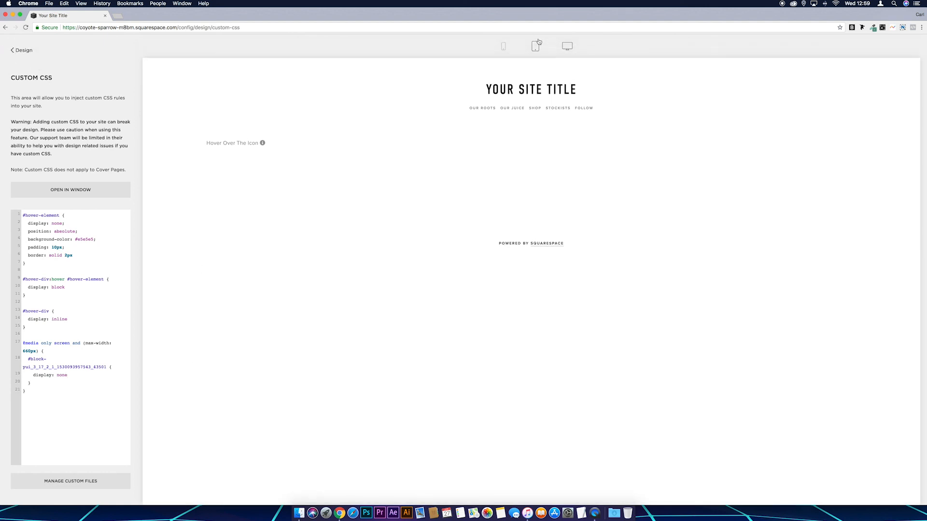
left_click(502, 46)
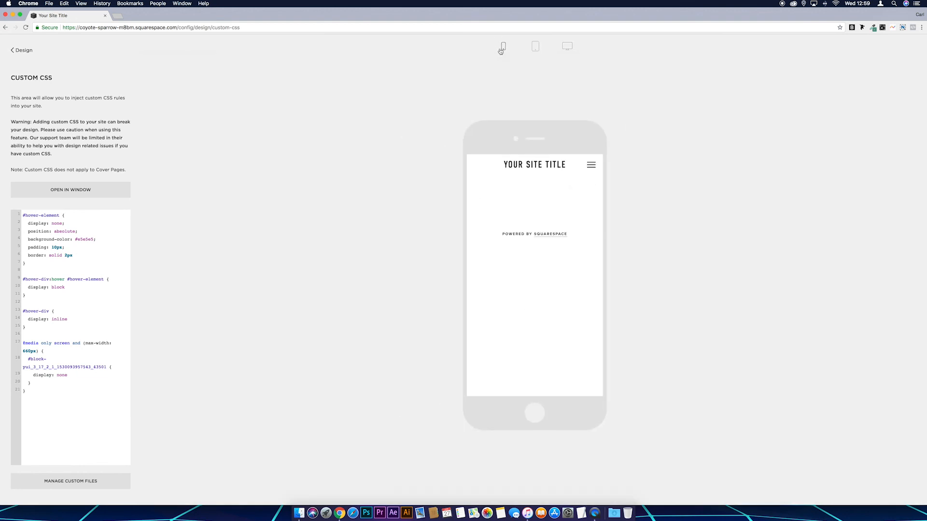